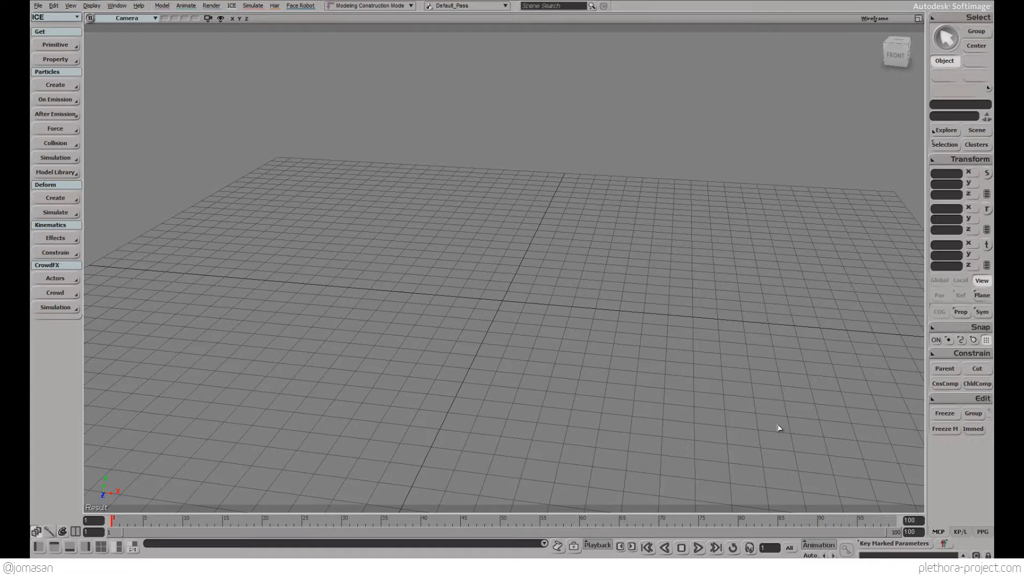
pyautogui.moveTo(701, 418)
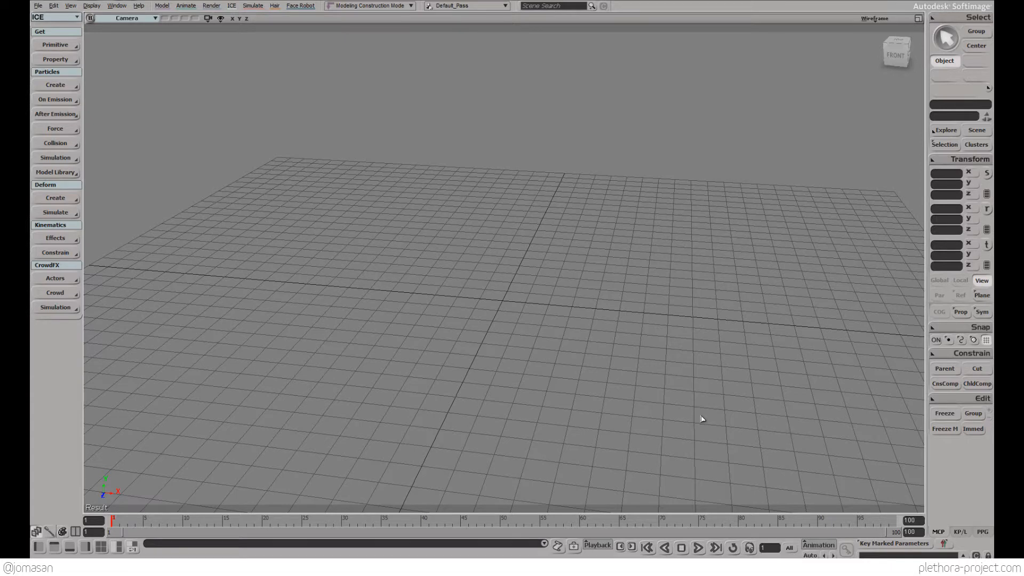
pyautogui.moveTo(621, 363)
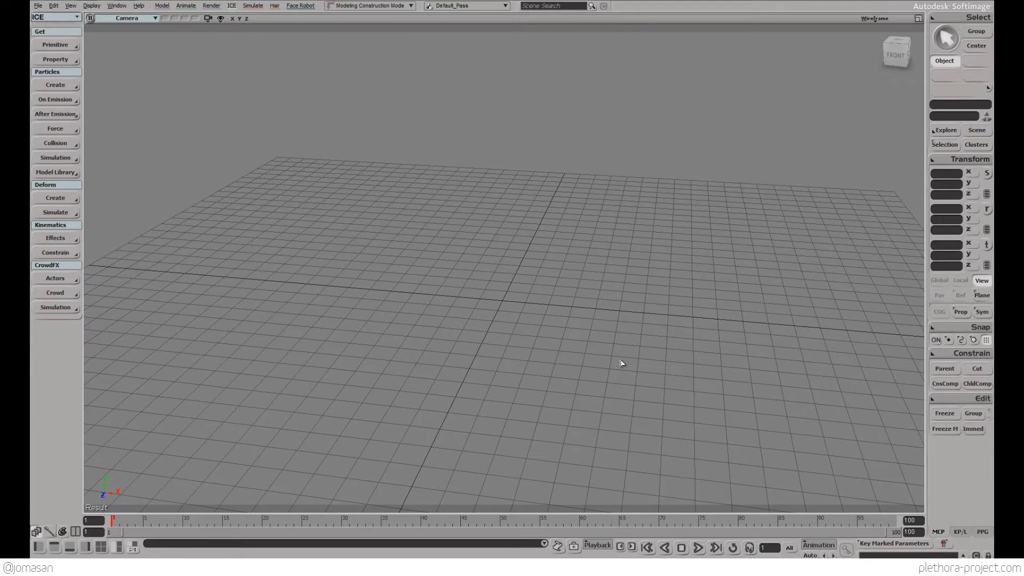
pyautogui.moveTo(468, 297)
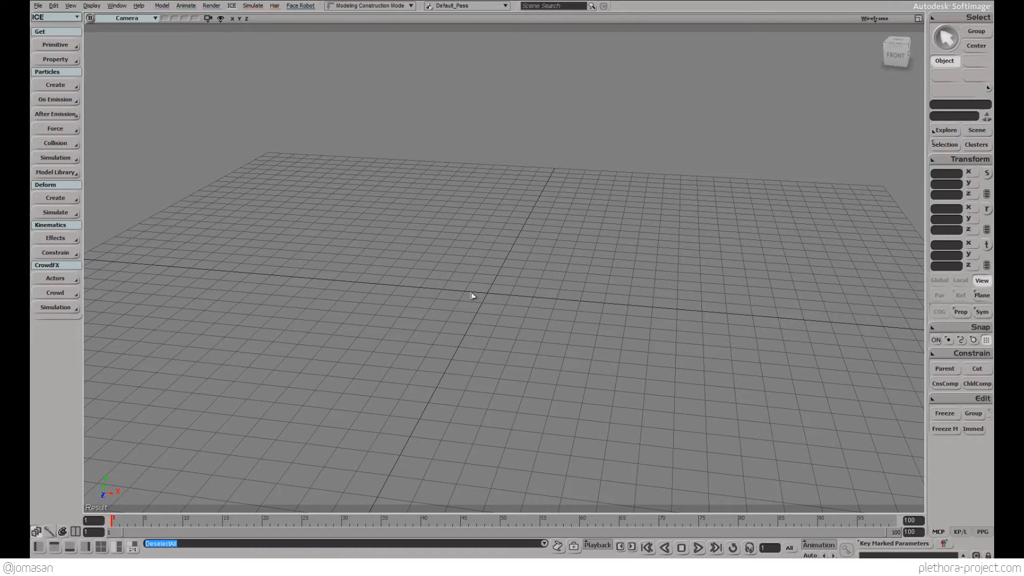
pyautogui.moveTo(445, 265)
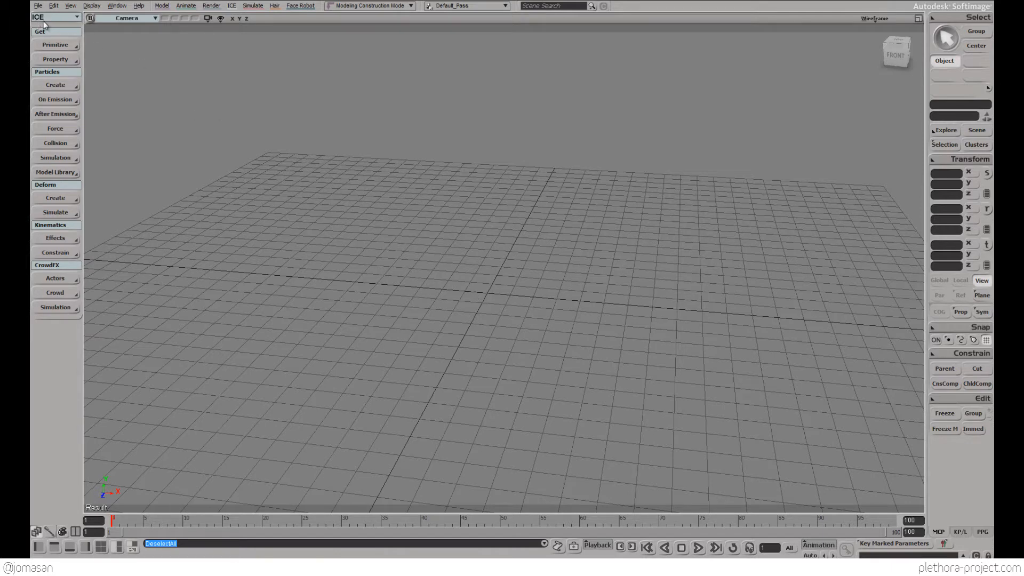
pyautogui.moveTo(308, 197)
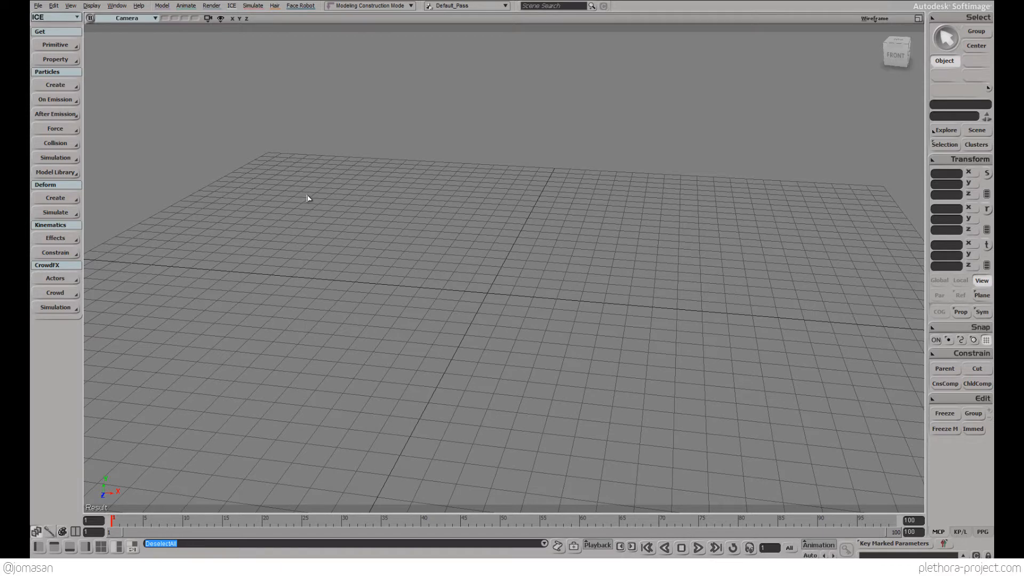
pyautogui.moveTo(348, 279)
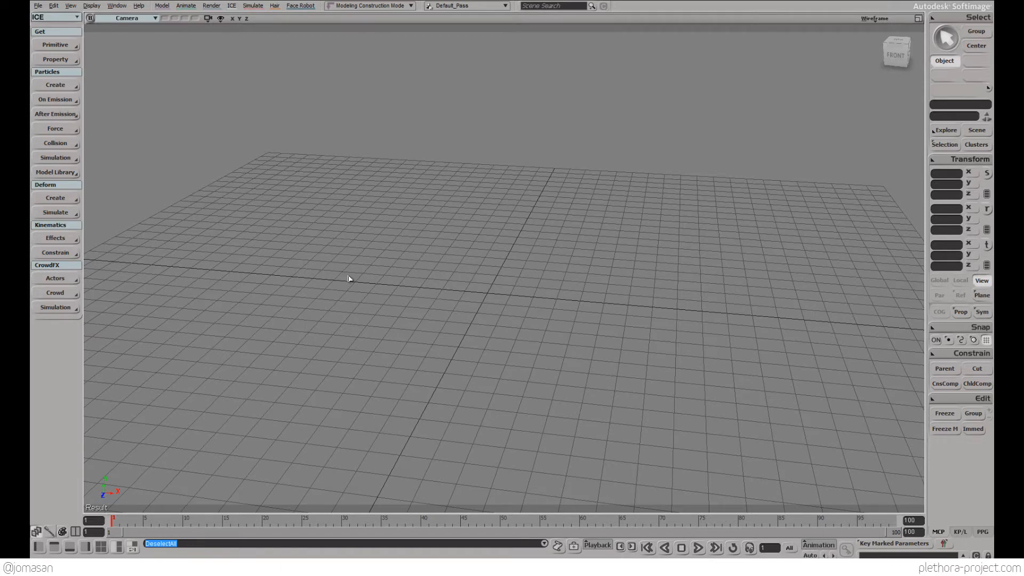
pyautogui.moveTo(300, 287)
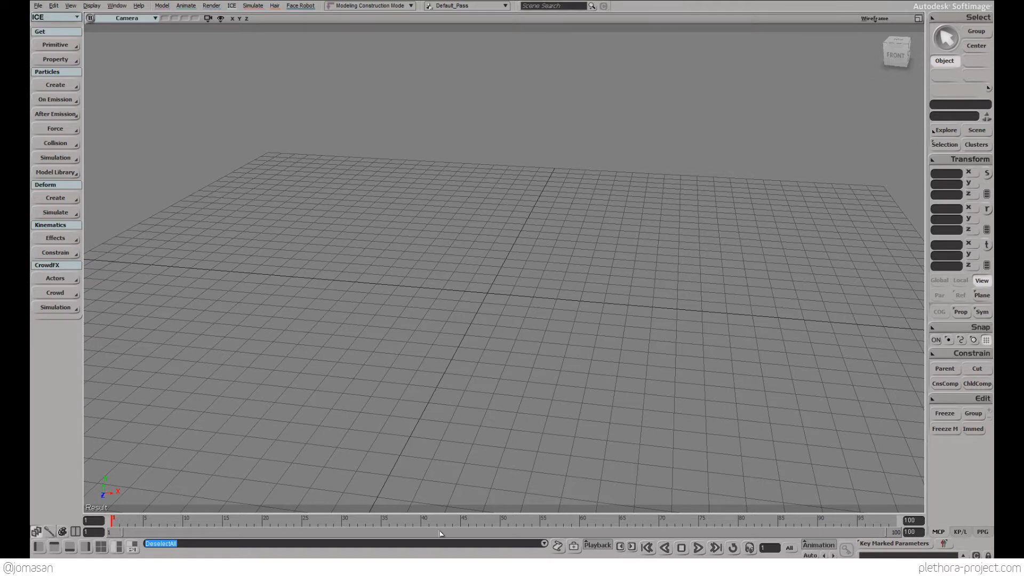
pyautogui.moveTo(245, 442)
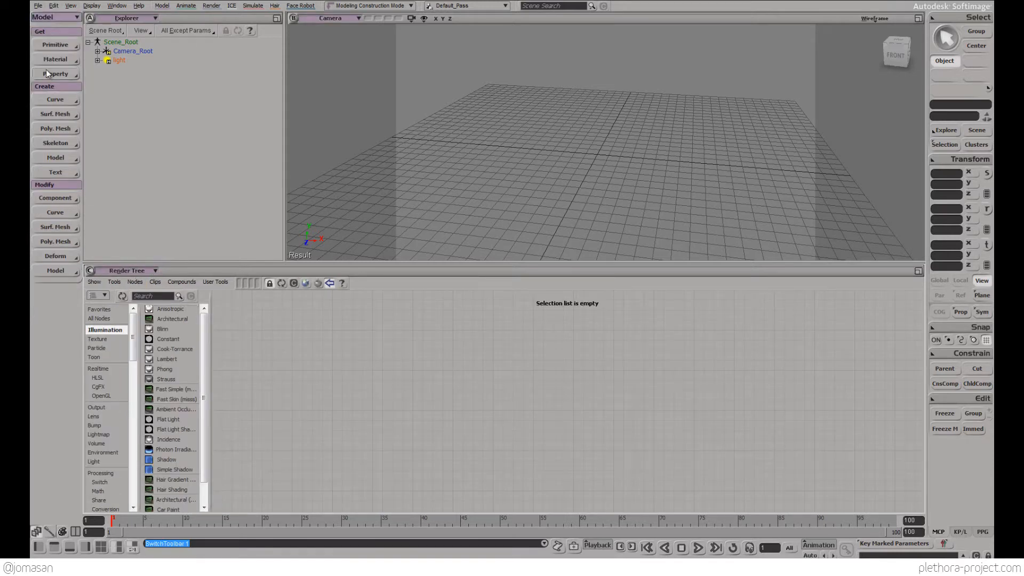
# Switch to the ICE layout, create a polygon-mesh cube, and close its property editor.
pyautogui.click(52, 16)
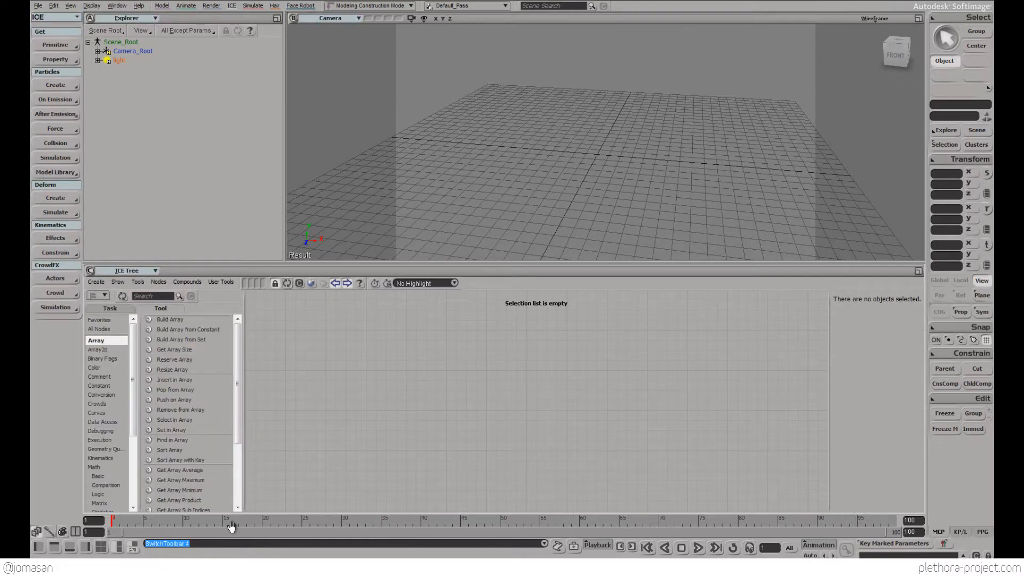
pyautogui.moveTo(769, 21)
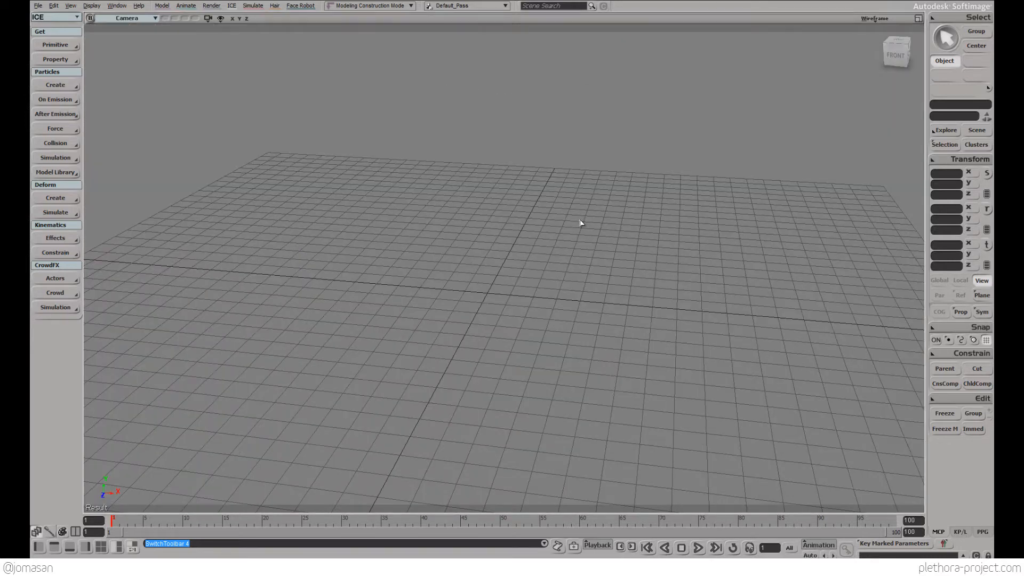
pyautogui.moveTo(471, 297)
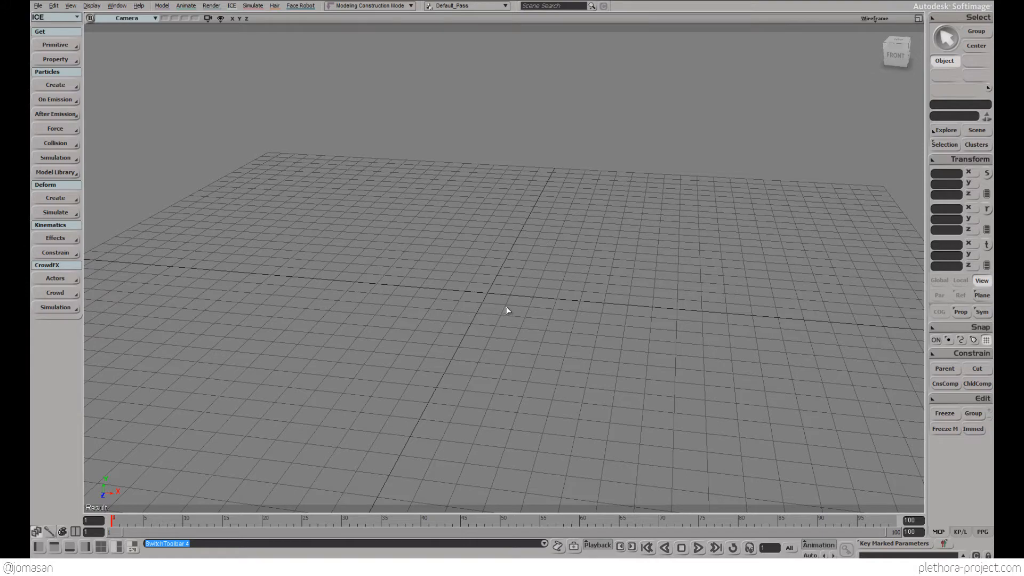
pyautogui.moveTo(501, 302)
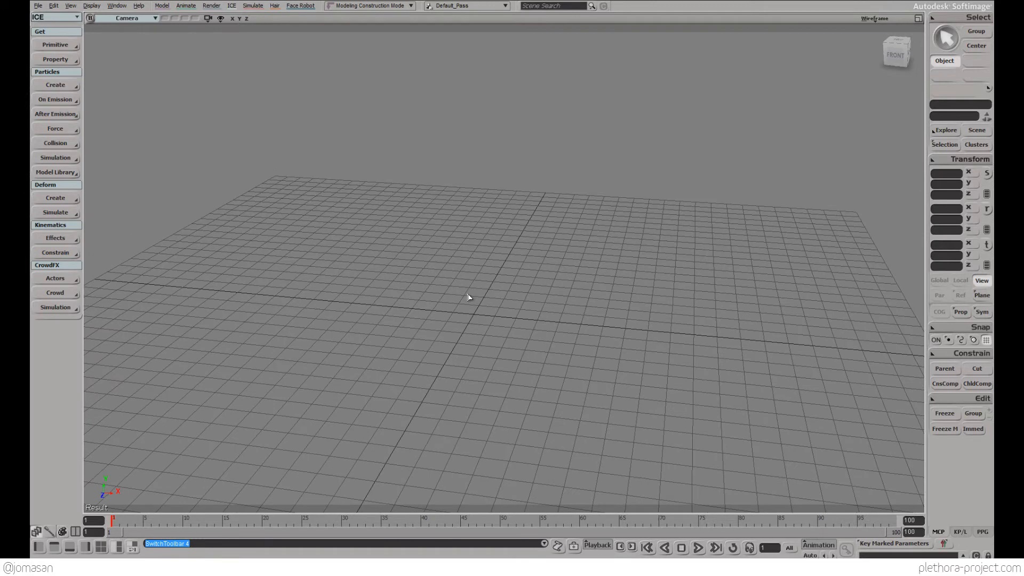
pyautogui.moveTo(396, 234)
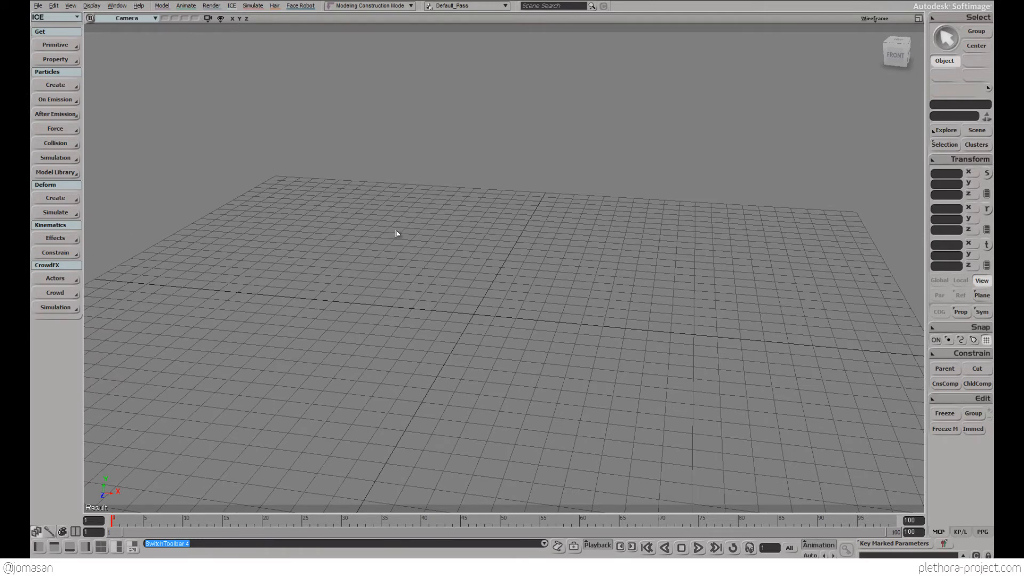
pyautogui.moveTo(390, 271)
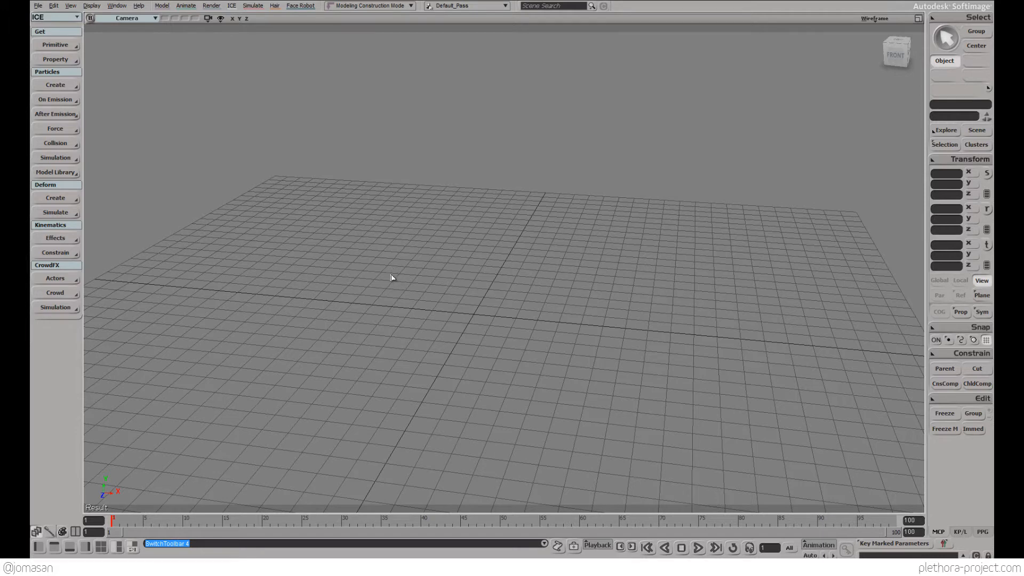
pyautogui.moveTo(273, 390)
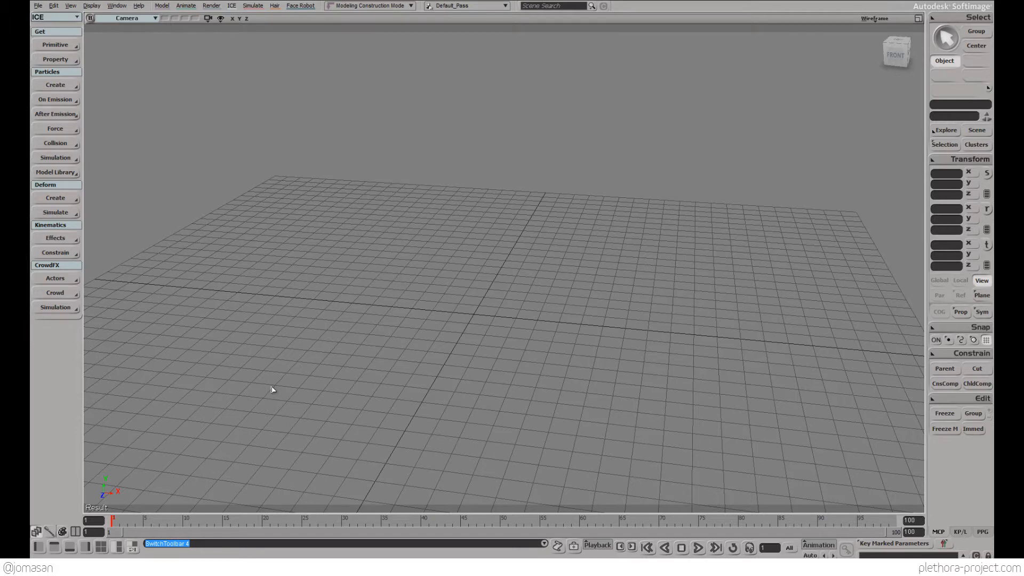
pyautogui.moveTo(317, 282)
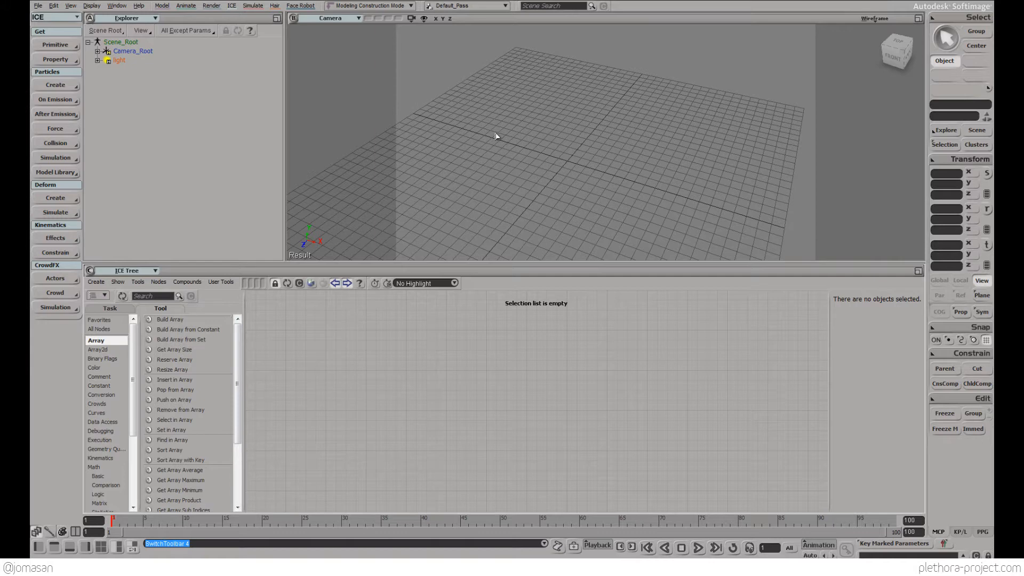
pyautogui.moveTo(353, 139)
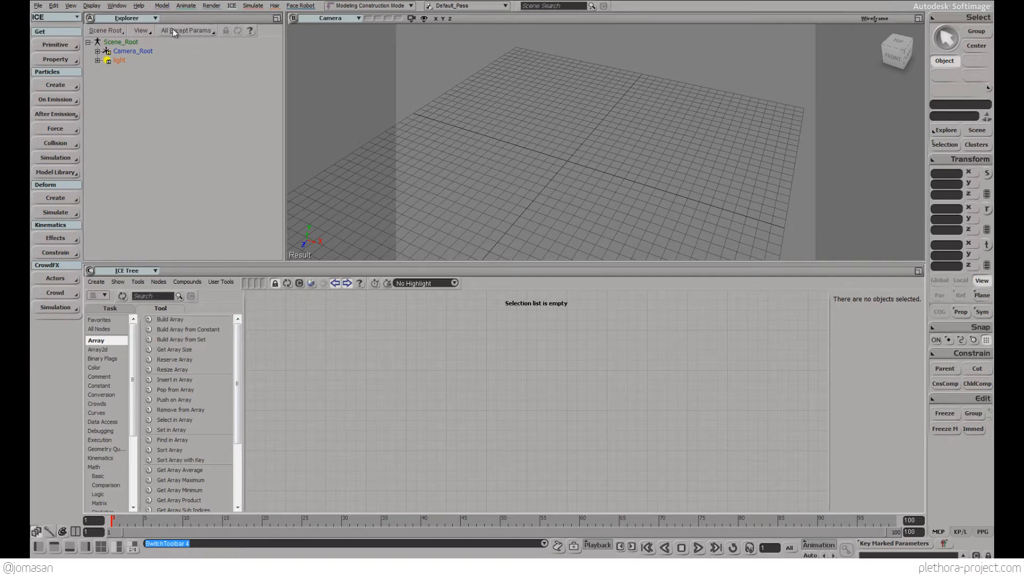
pyautogui.click(161, 6)
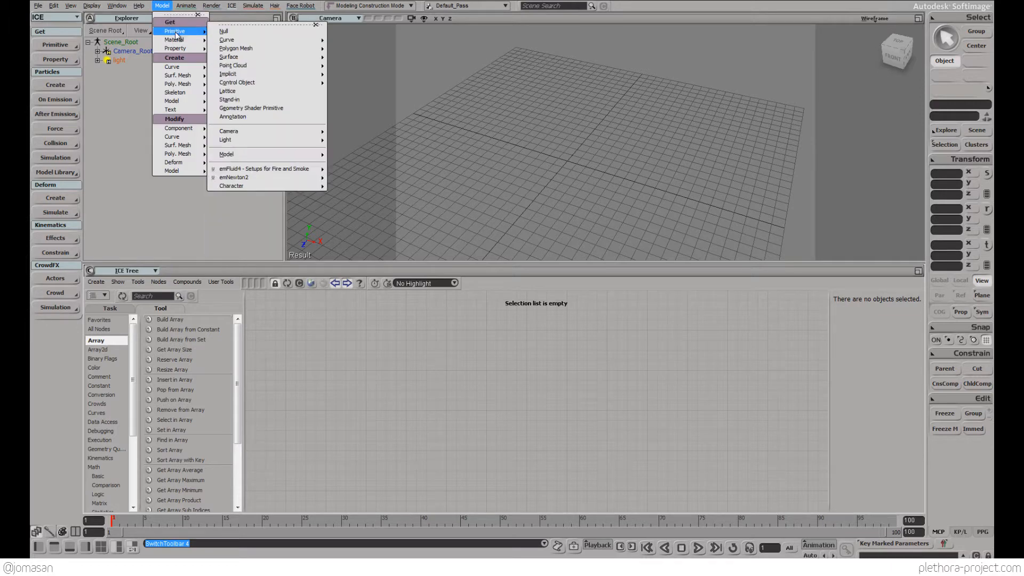
pyautogui.moveTo(235, 47)
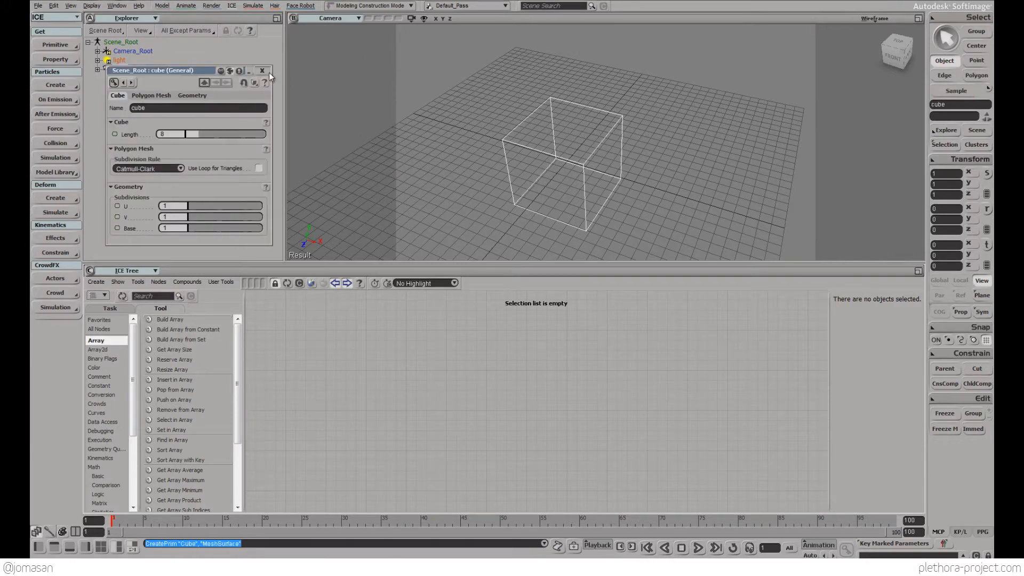
pyautogui.click(262, 70)
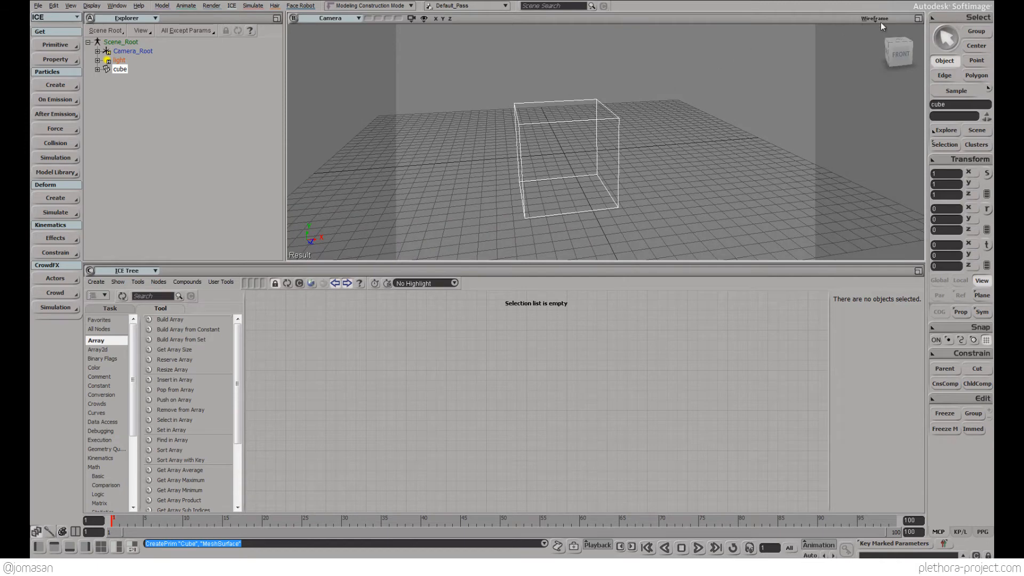
pyautogui.click(875, 18)
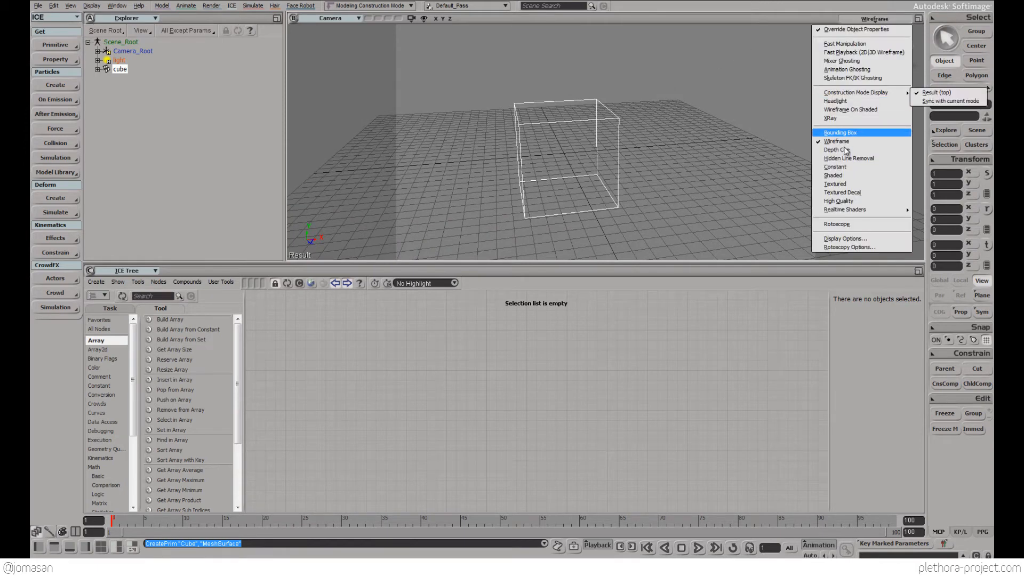
pyautogui.moveTo(847, 158)
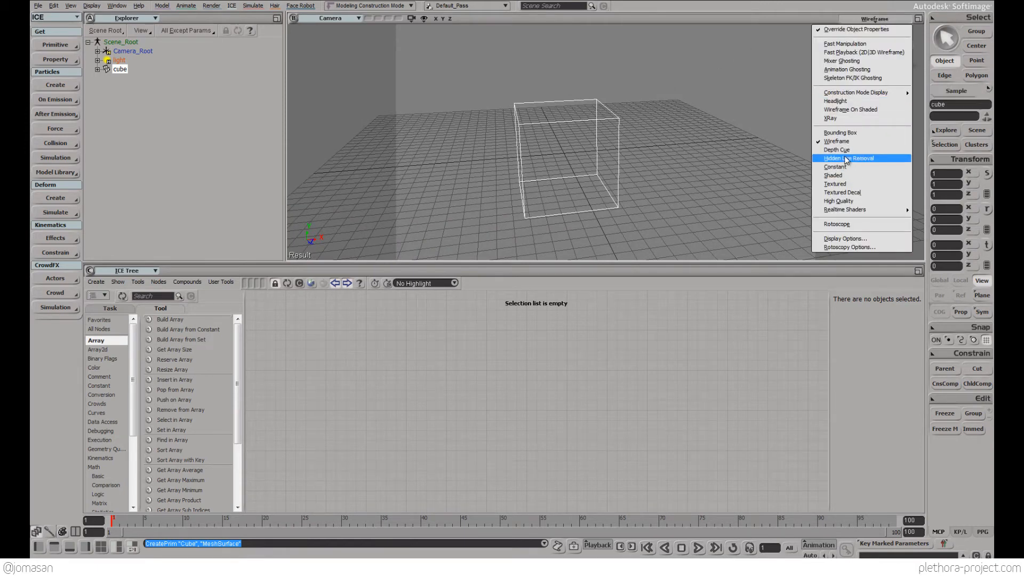
pyautogui.click(846, 158)
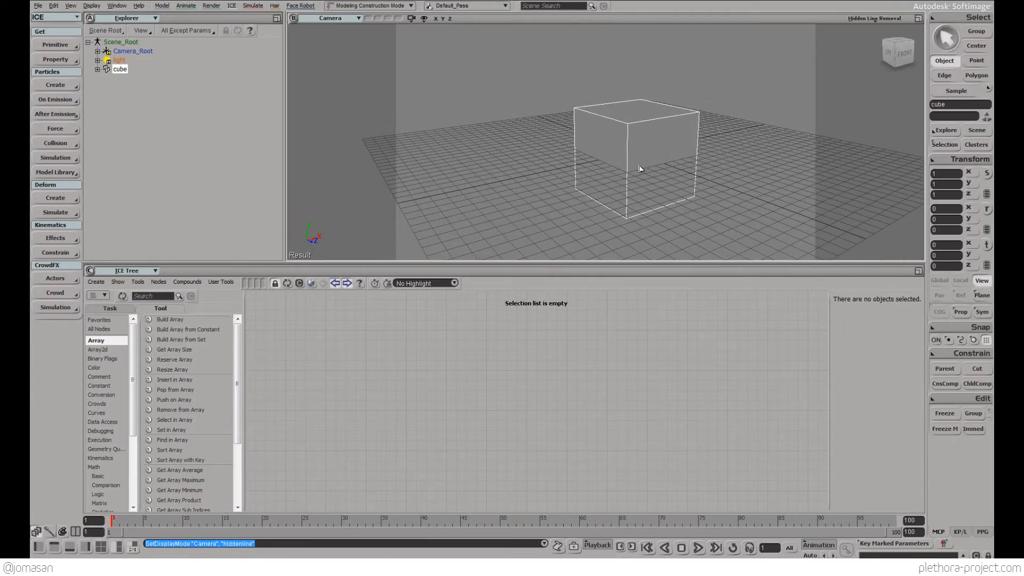
pyautogui.moveTo(629, 168)
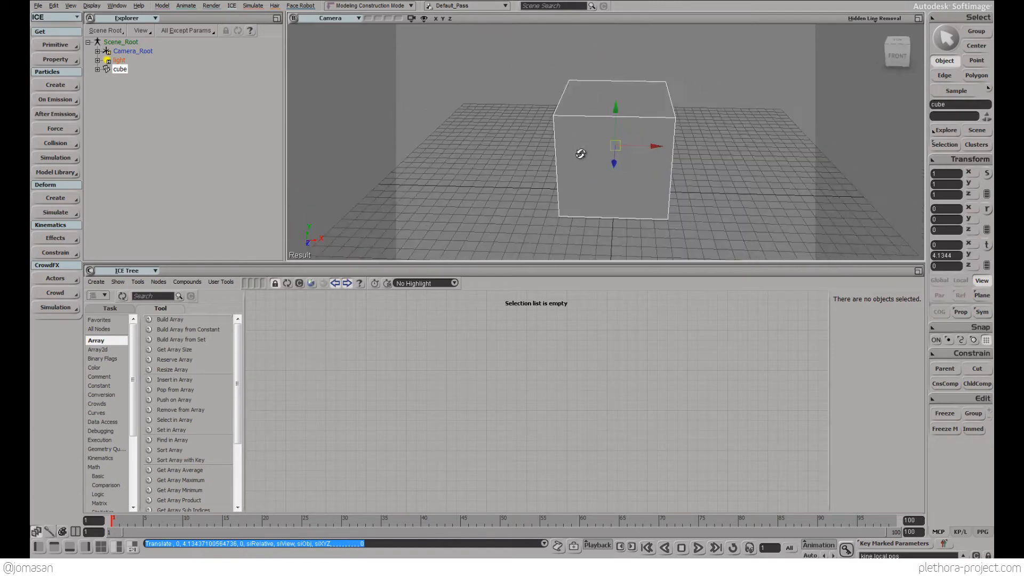
pyautogui.click(875, 18)
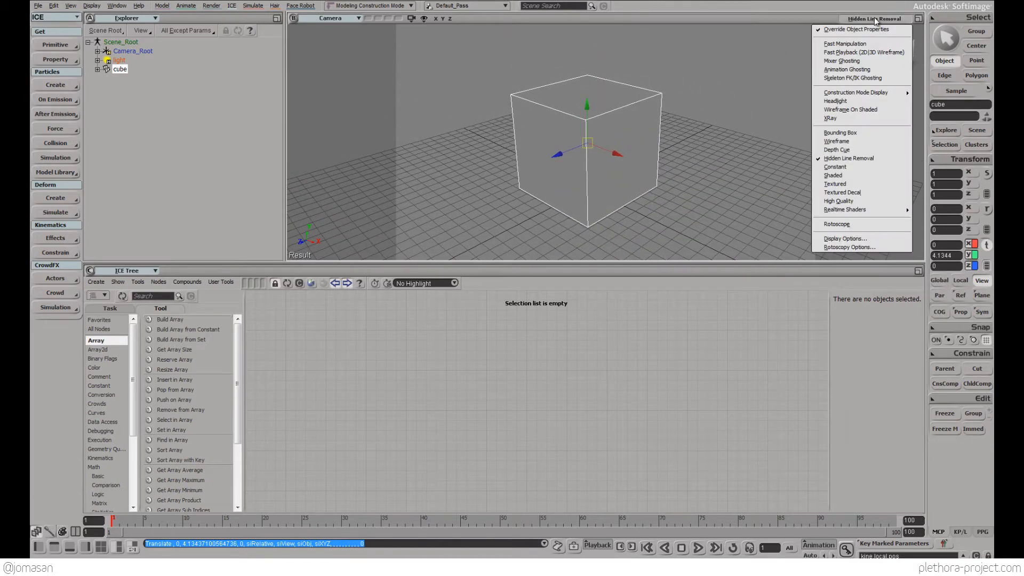
pyautogui.moveTo(851, 109)
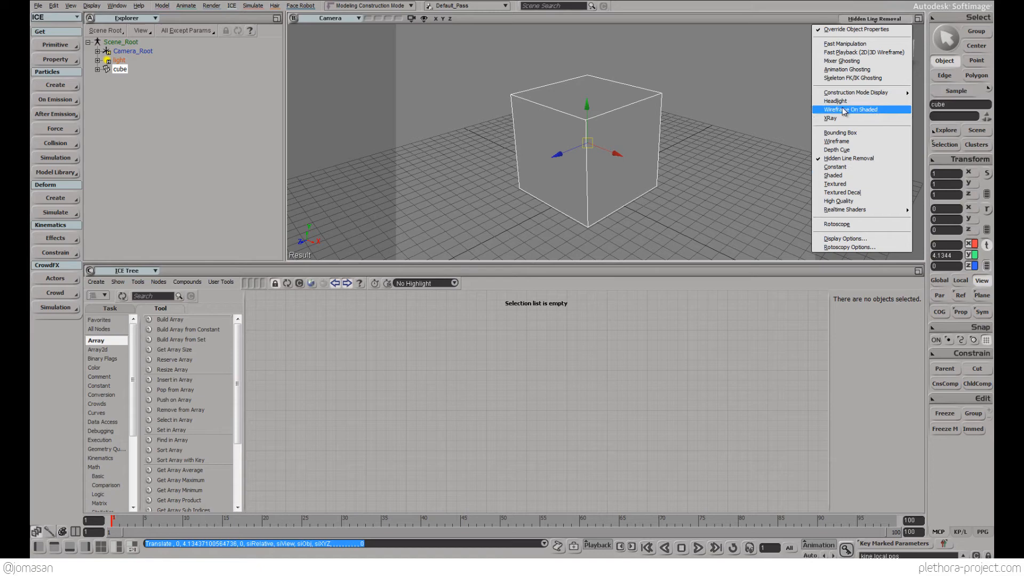
pyautogui.click(850, 109)
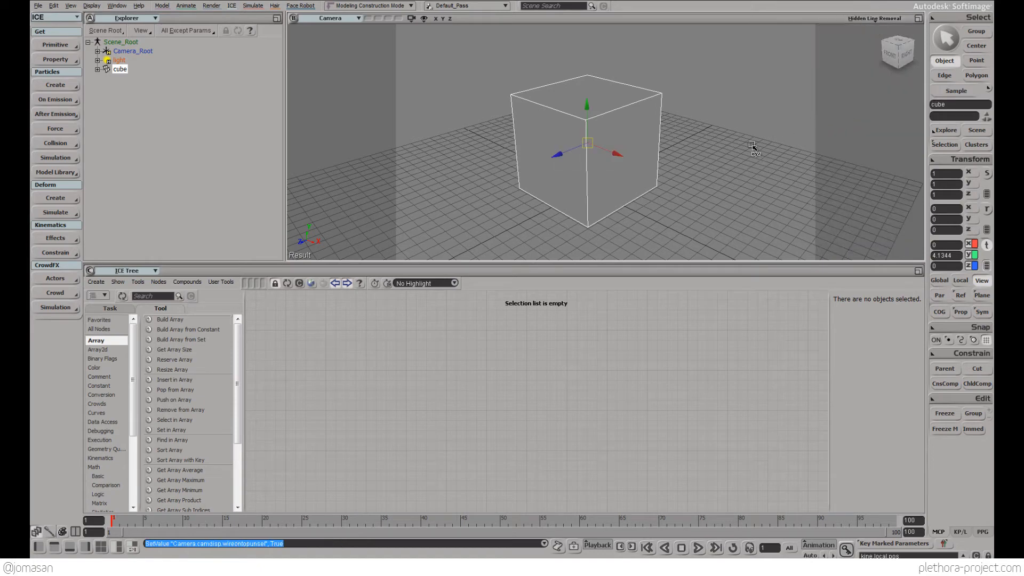
pyautogui.click(727, 146)
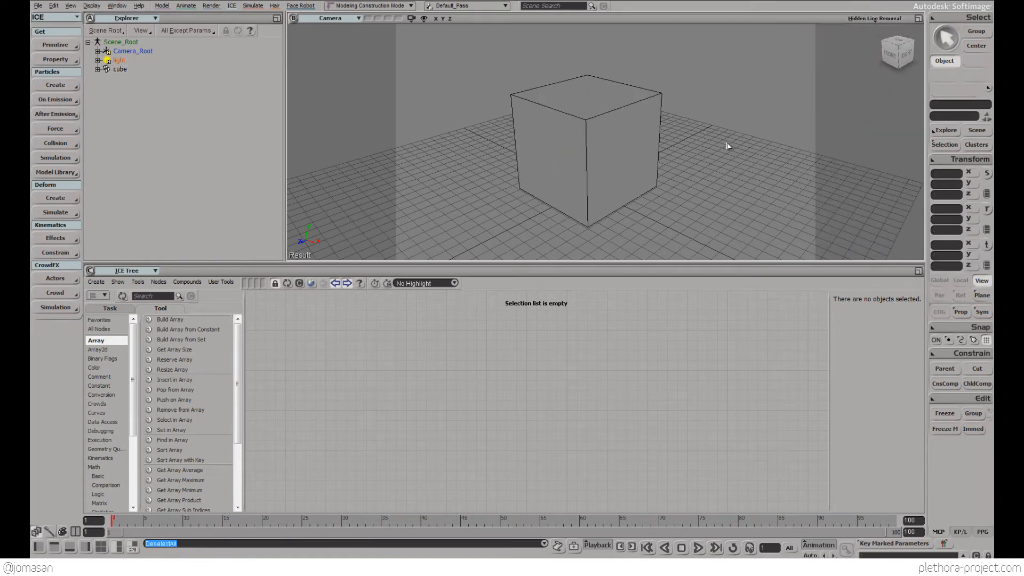
pyautogui.moveTo(740, 135)
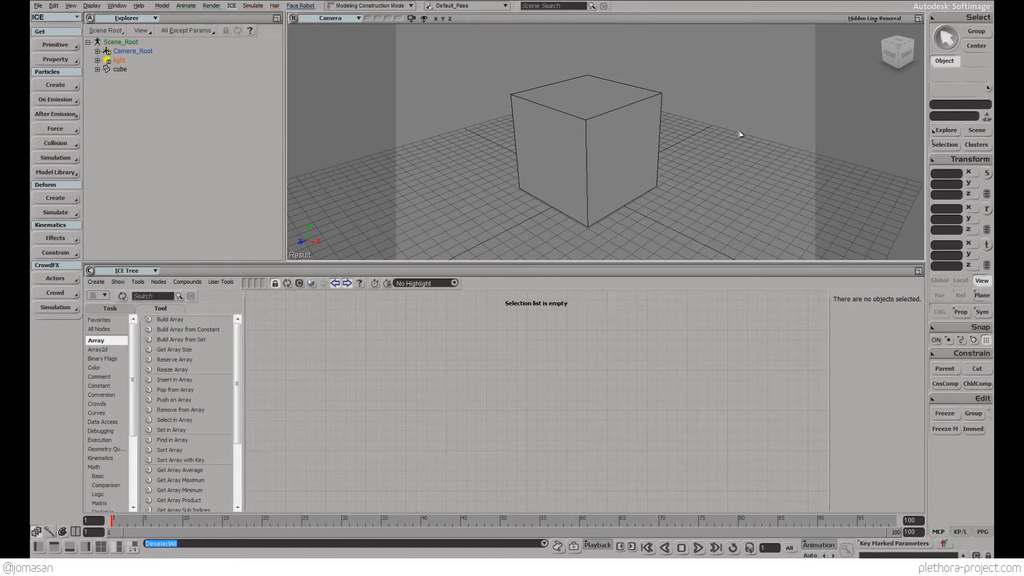
pyautogui.moveTo(658, 134)
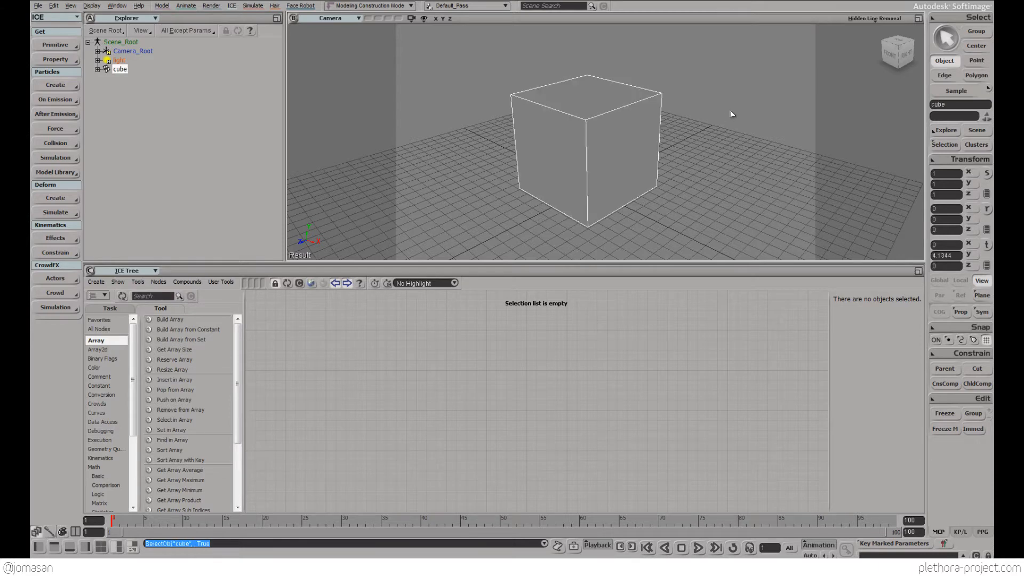
pyautogui.click(731, 114)
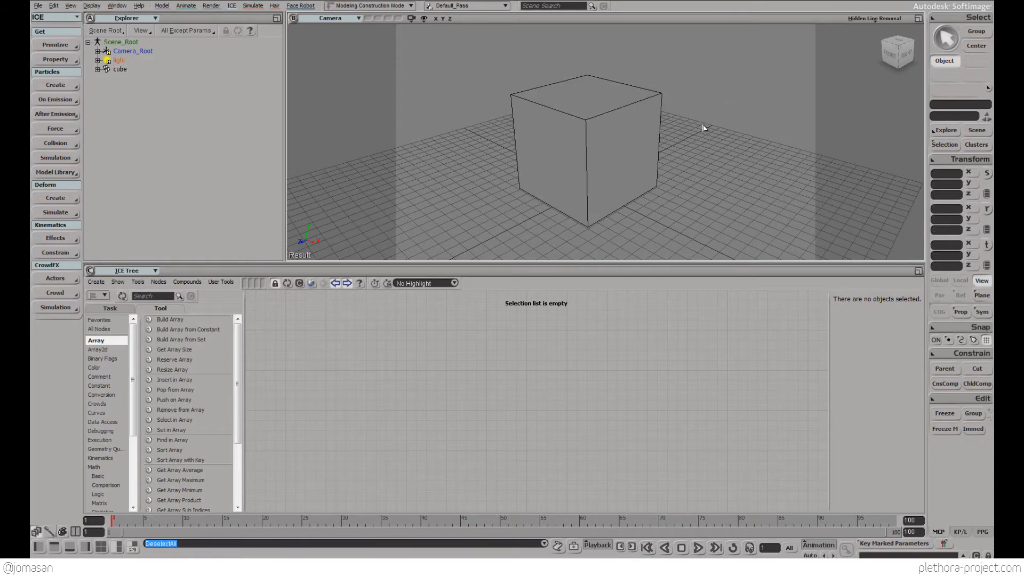
pyautogui.click(588, 150)
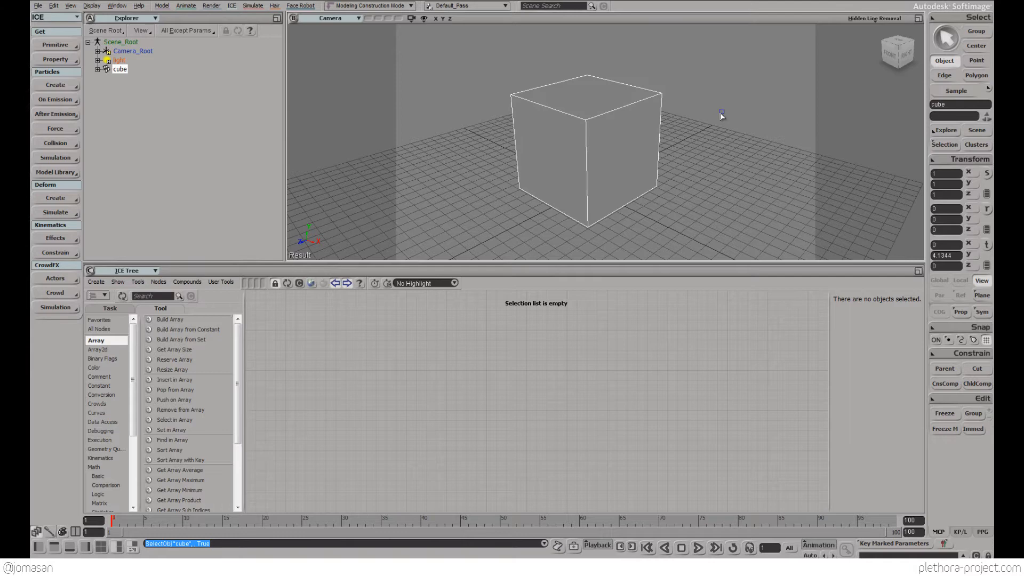
pyautogui.click(735, 115)
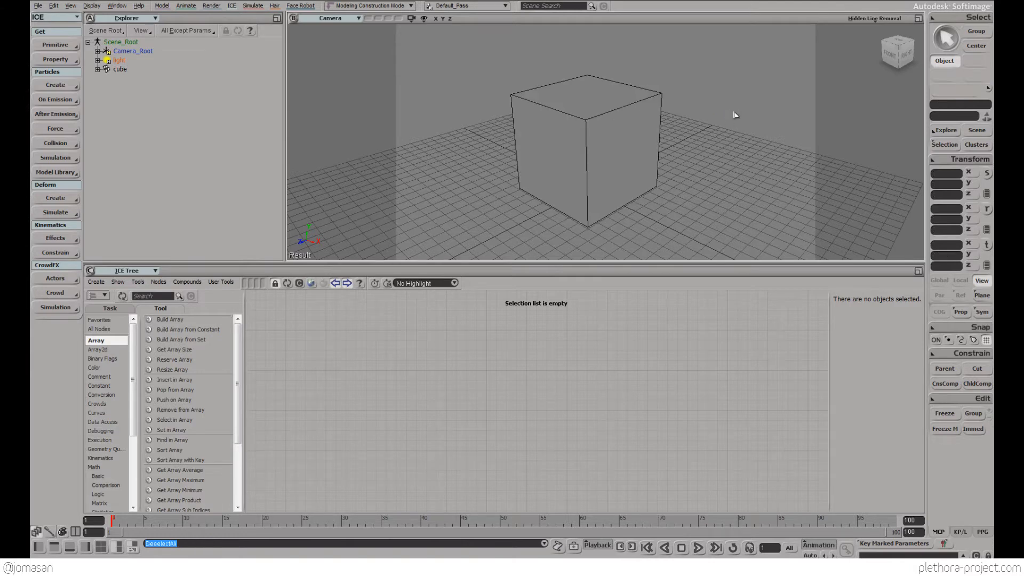
pyautogui.moveTo(716, 99)
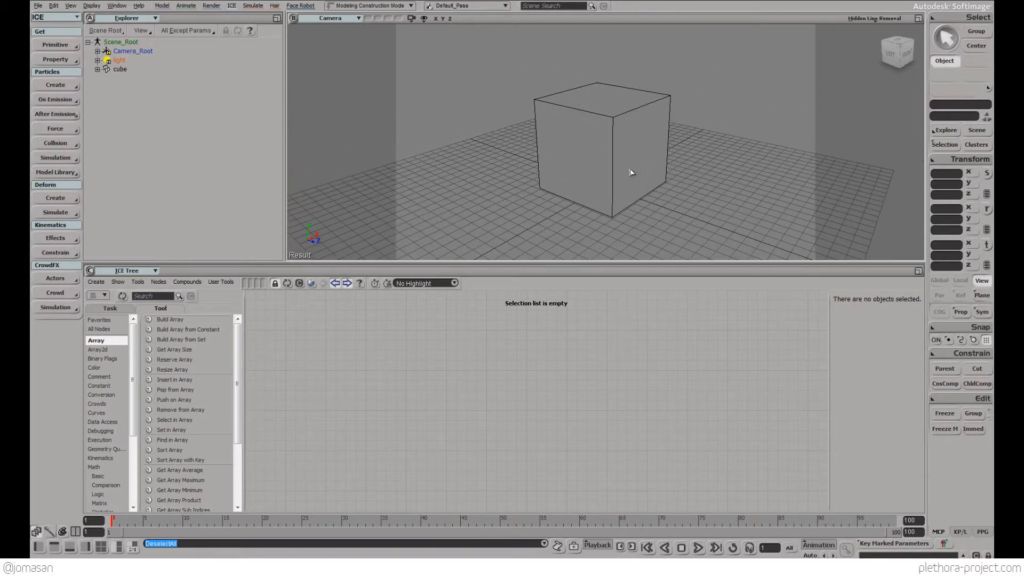
# Select the cube in the viewport and bring up the ICE Tree creation options.
pyautogui.click(601, 151)
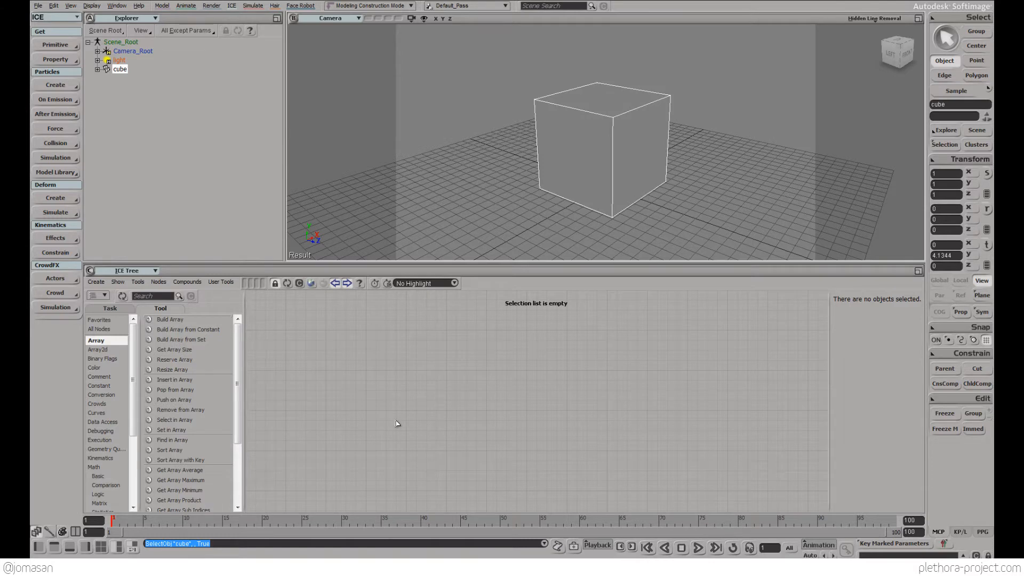
pyautogui.moveTo(384, 399)
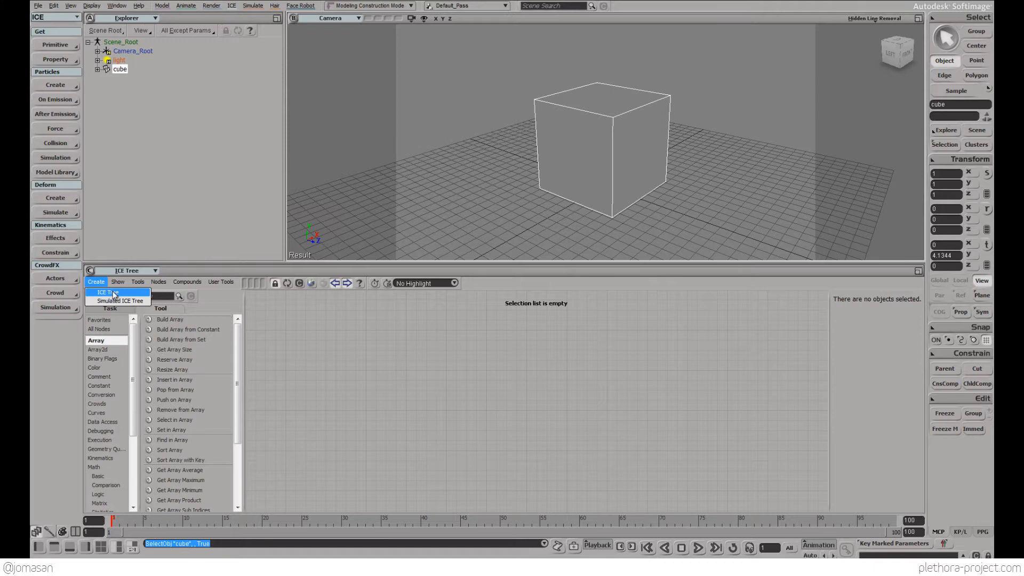
pyautogui.moveTo(186, 358)
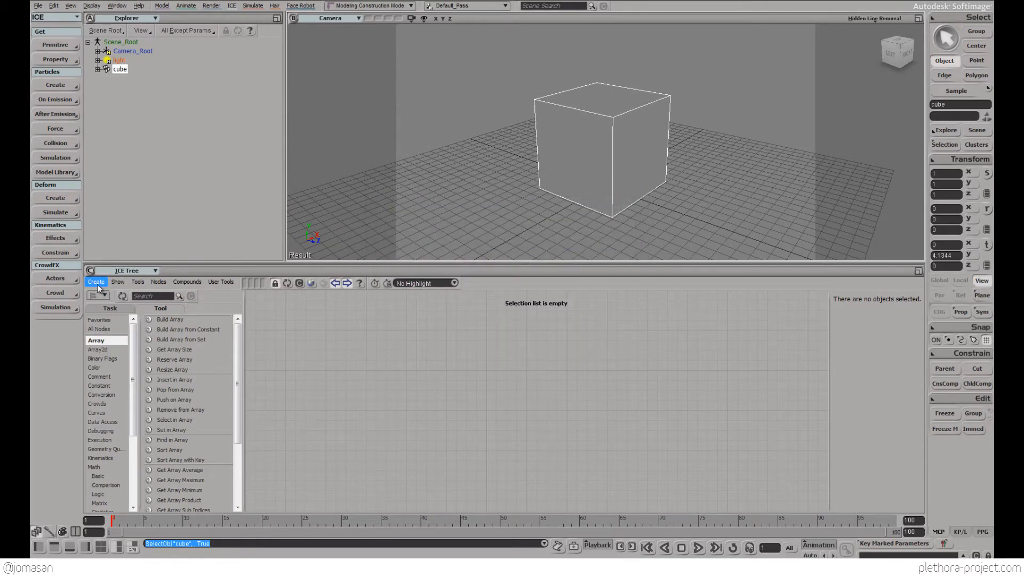
pyautogui.click(96, 281)
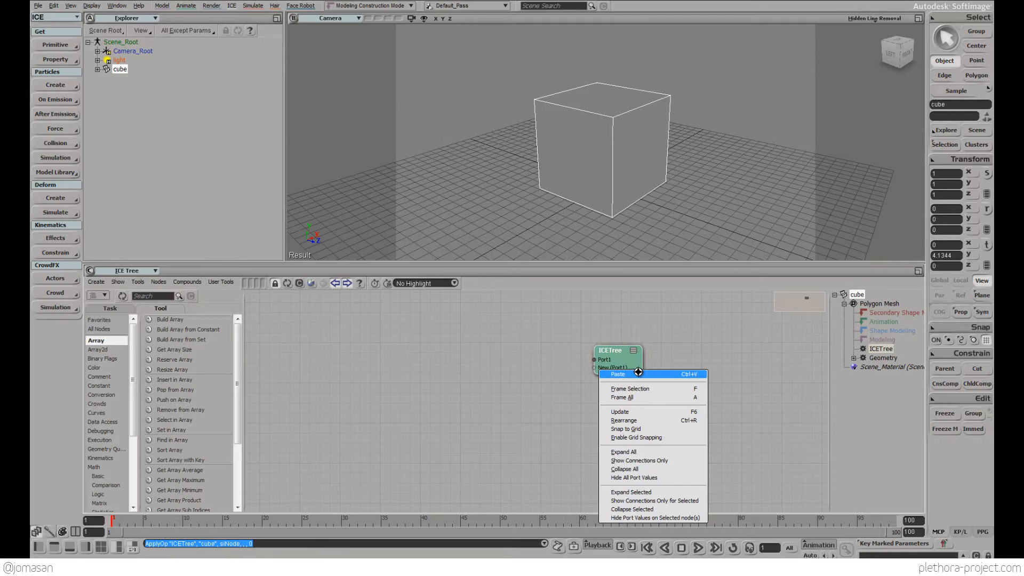
# Dismiss the menu, then collapse and re-expand the ICETree node to show Port1.
pyautogui.click(616, 375)
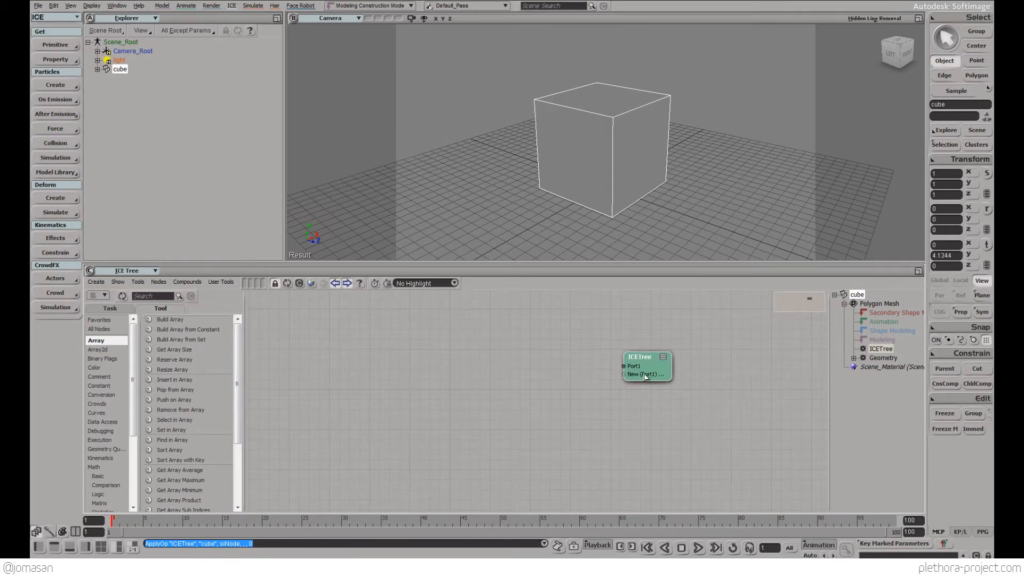
pyautogui.click(663, 357)
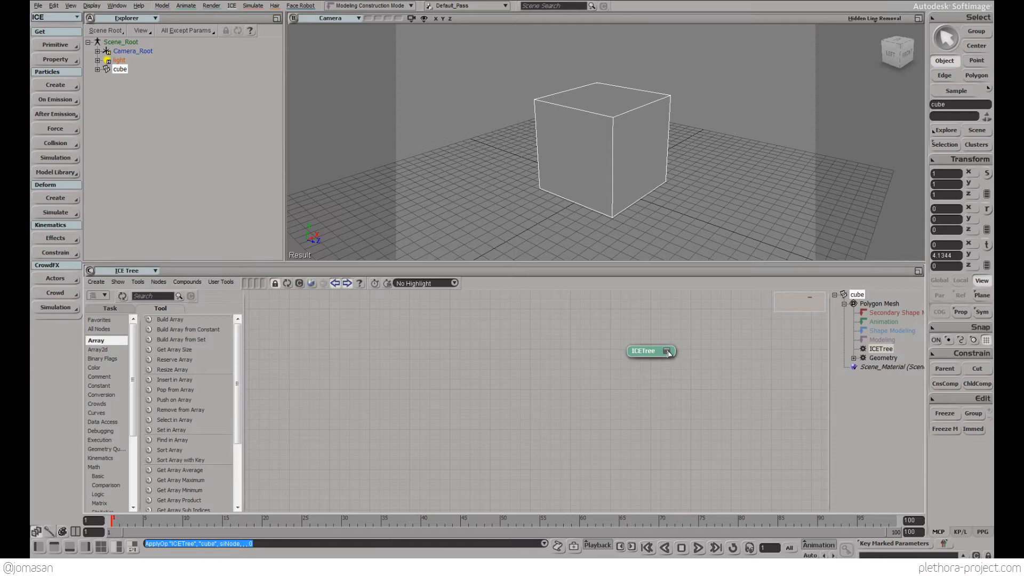
pyautogui.click(666, 351)
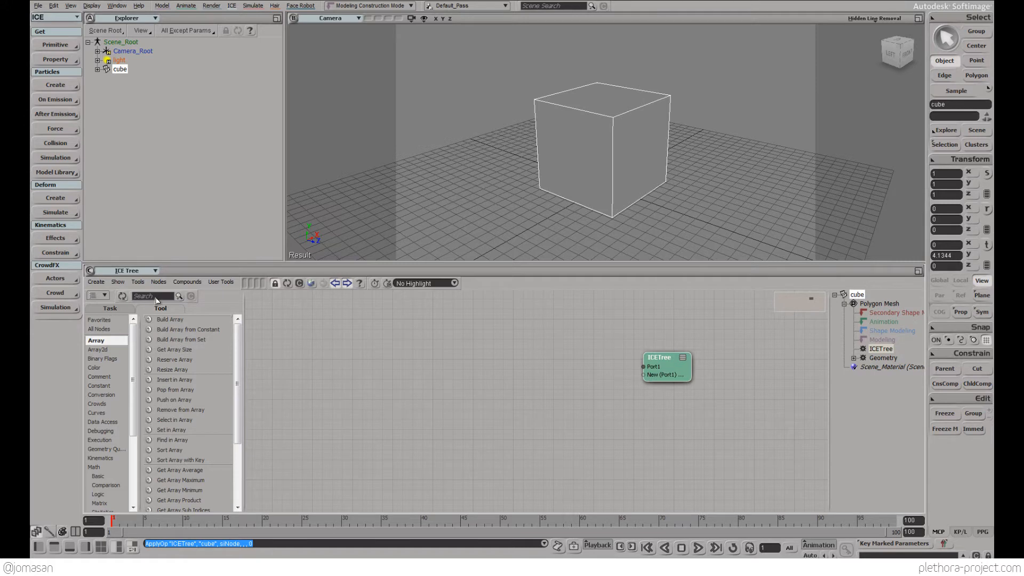
# Search the node library for 'get data' and pick Data Access nodes from the results.
pyautogui.click(153, 296)
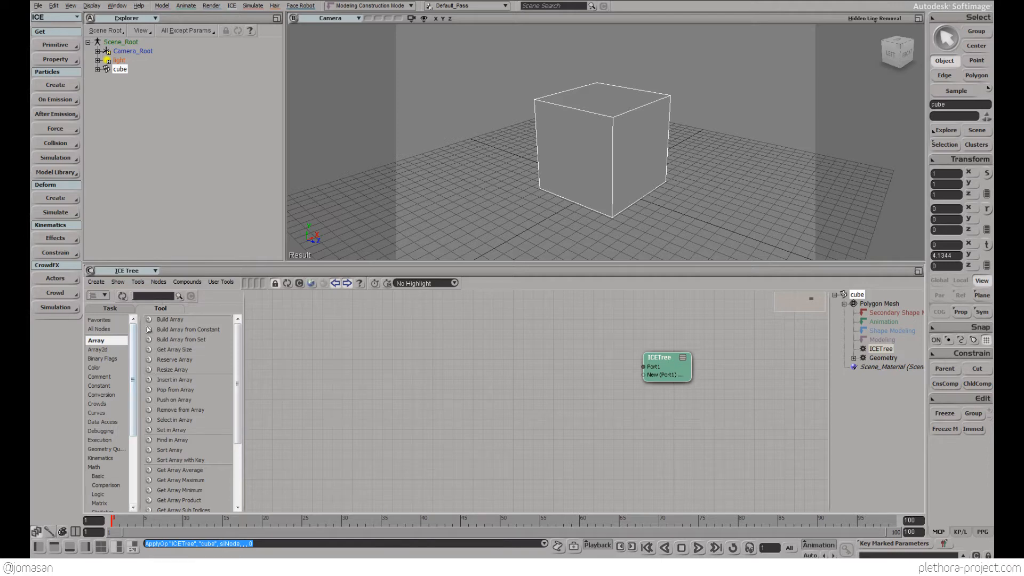
pyautogui.write('get data')
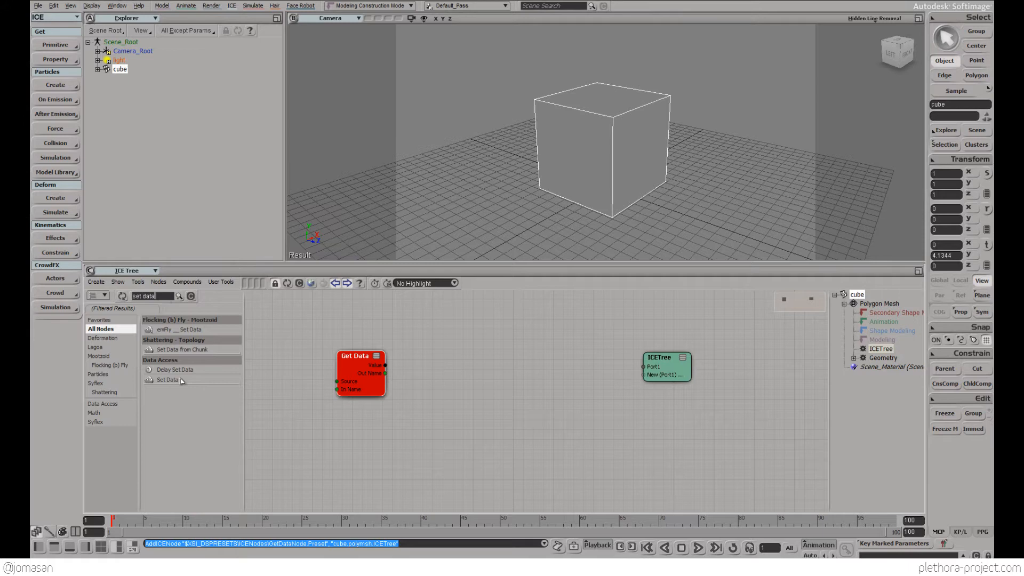
pyautogui.click(167, 379)
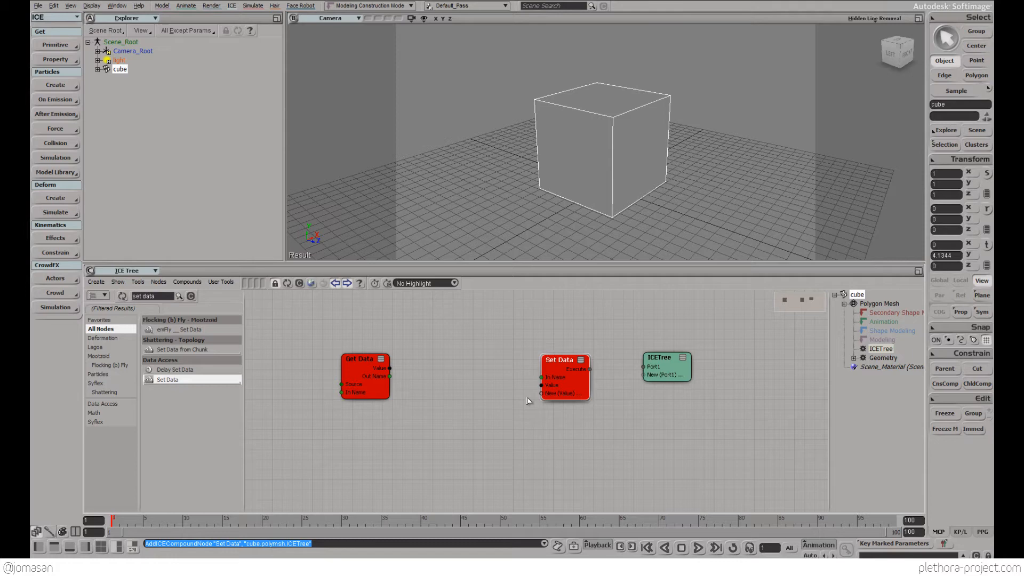
# Bring up the plain or simulated ICE tree creation options beside the unconnected nodes.
pyautogui.click(96, 282)
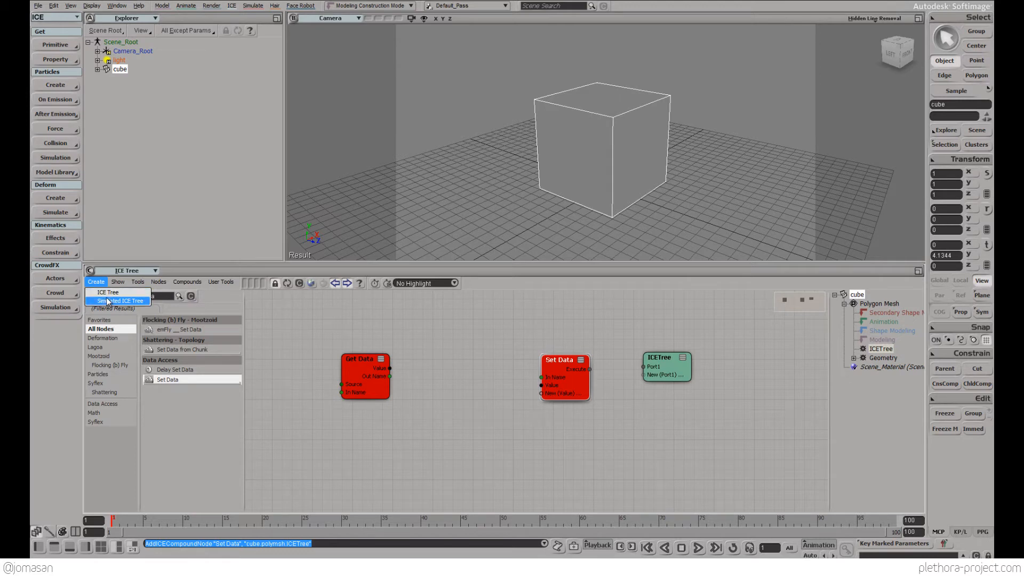
pyautogui.moveTo(108, 291)
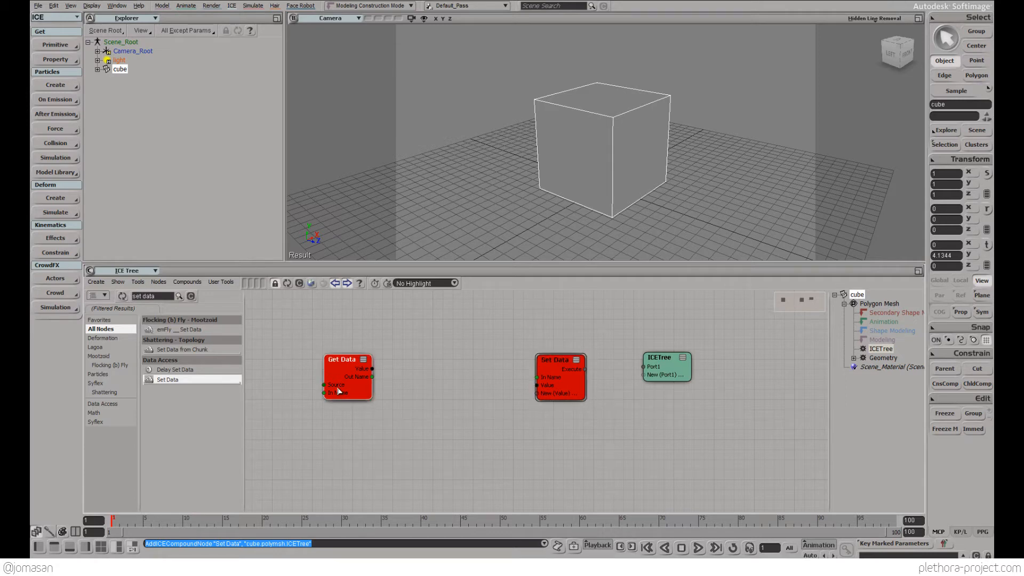
pyautogui.moveTo(333, 385)
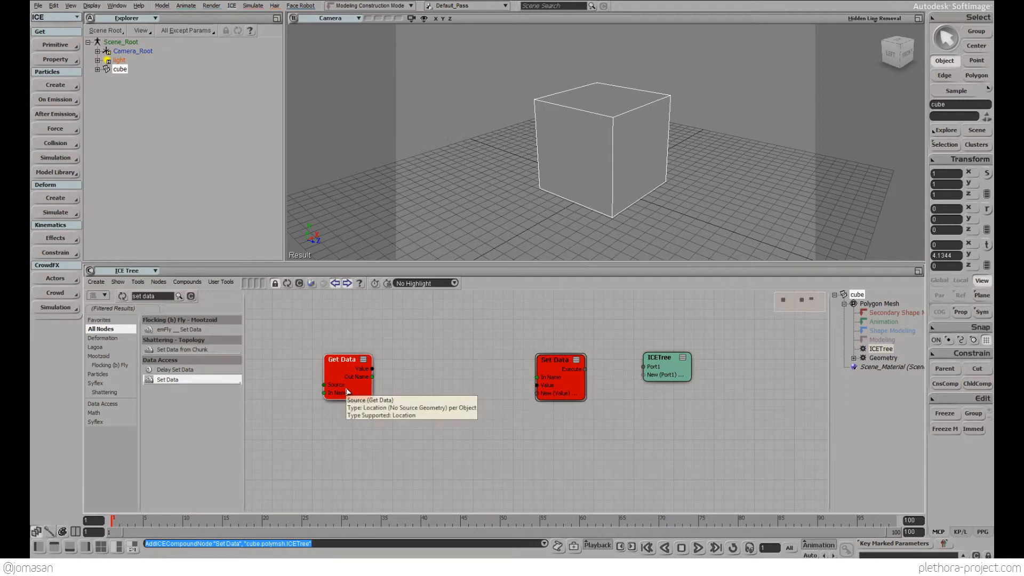
# Set the Get Data reference to self.pointposition, then reopen the node to edit it.
pyautogui.doubleClick(343, 359)
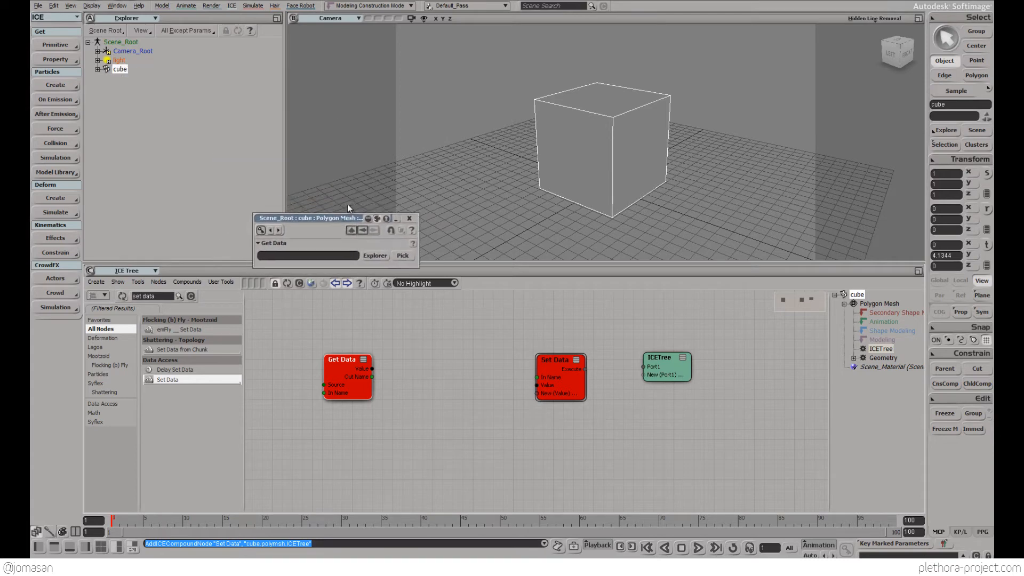
pyautogui.moveTo(332, 218); pyautogui.dragTo(326, 208)
pyautogui.write('self')
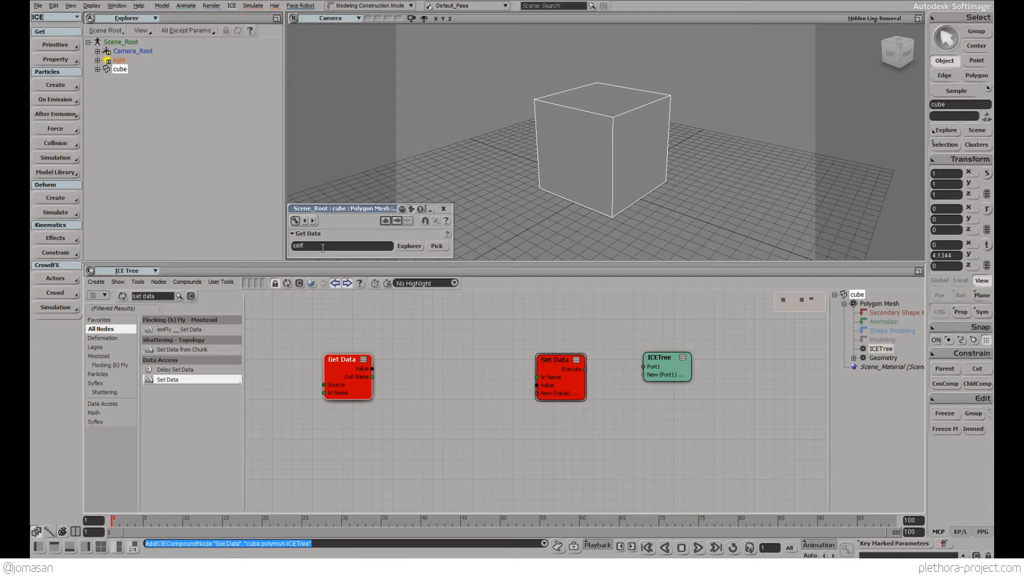
pyautogui.write('.pol')
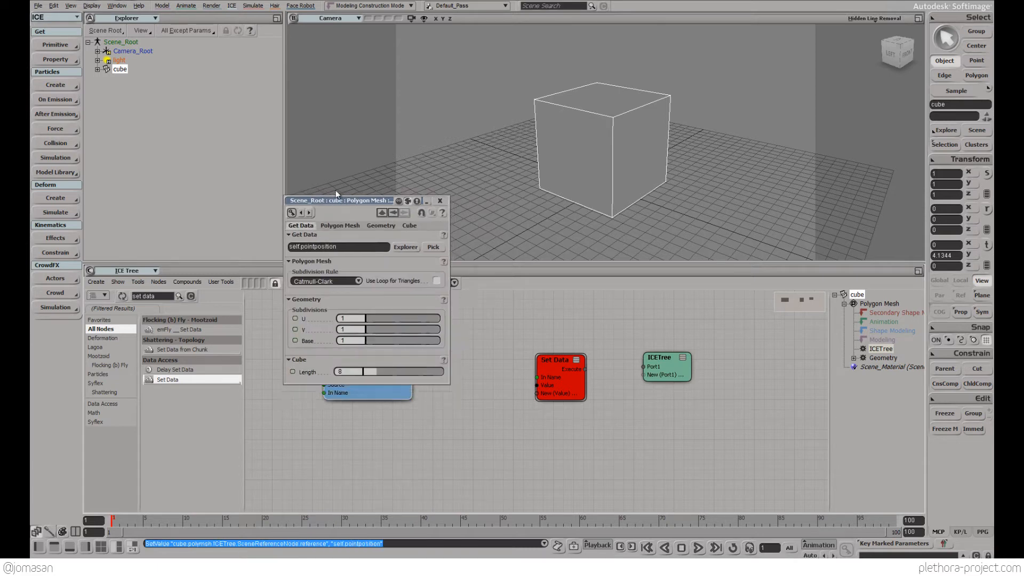
pyautogui.moveTo(339, 200); pyautogui.dragTo(297, 128)
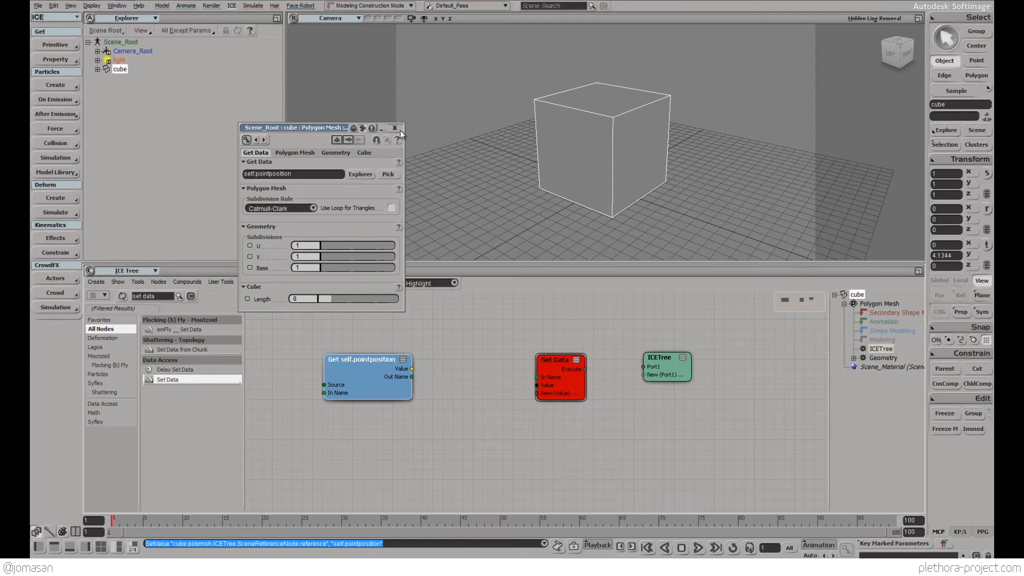
pyautogui.click(395, 128)
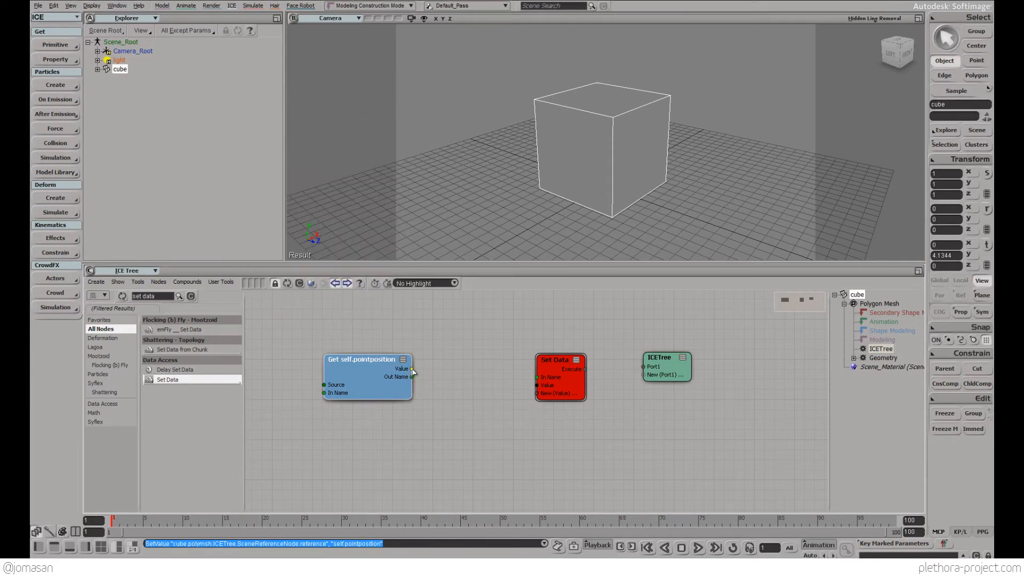
pyautogui.moveTo(382, 369)
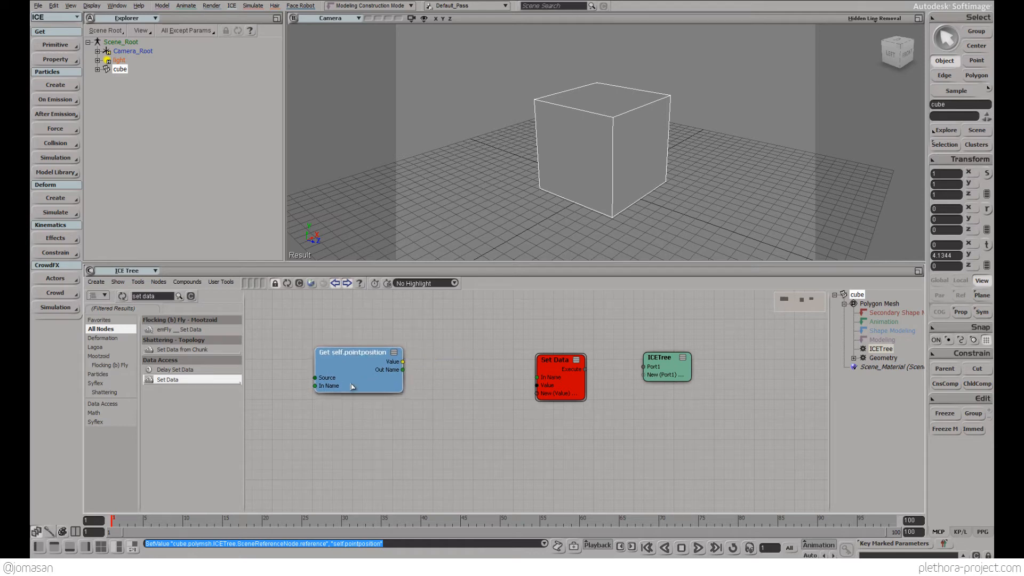
pyautogui.doubleClick(357, 355)
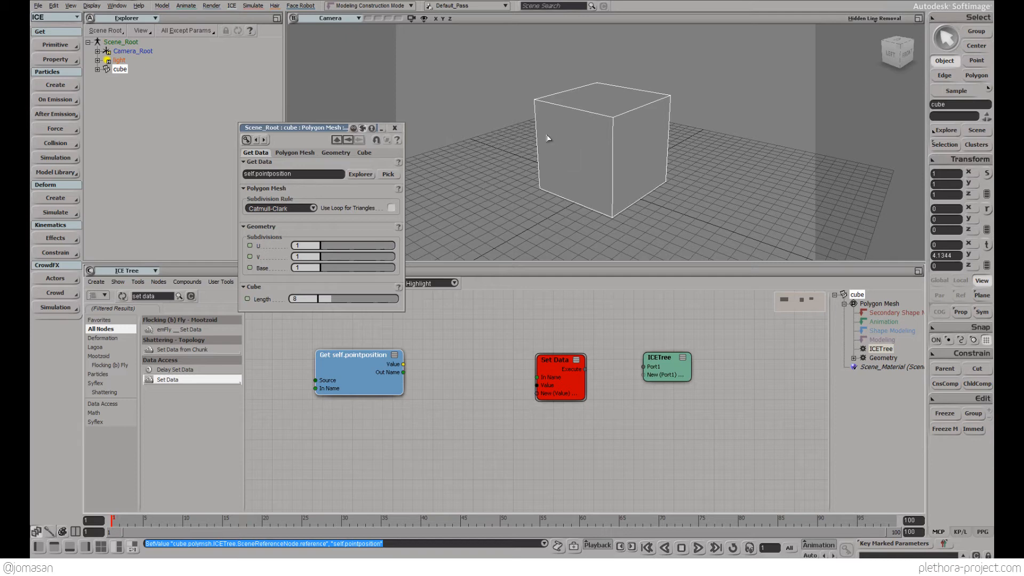
pyautogui.moveTo(325, 362)
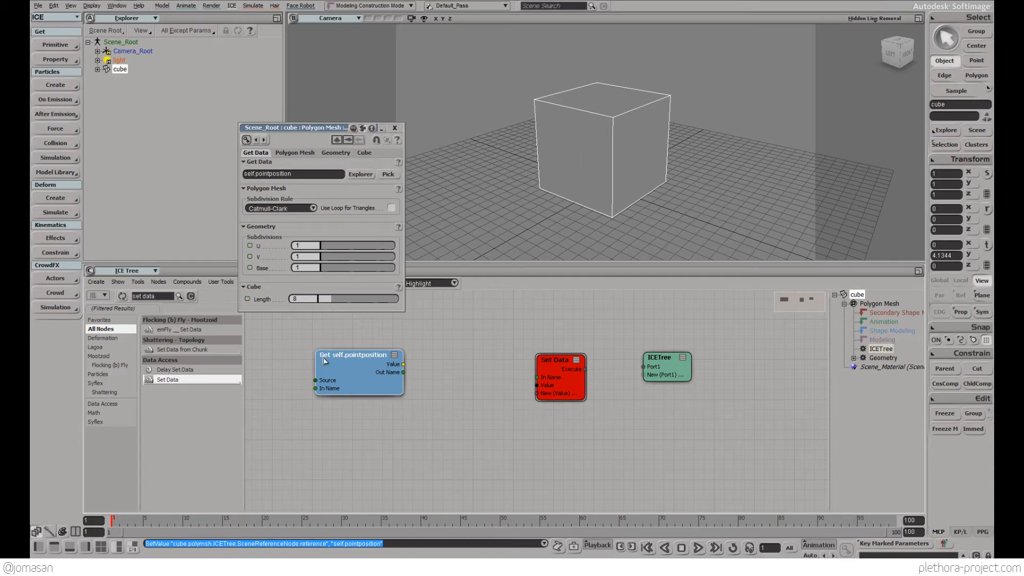
pyautogui.moveTo(342, 394)
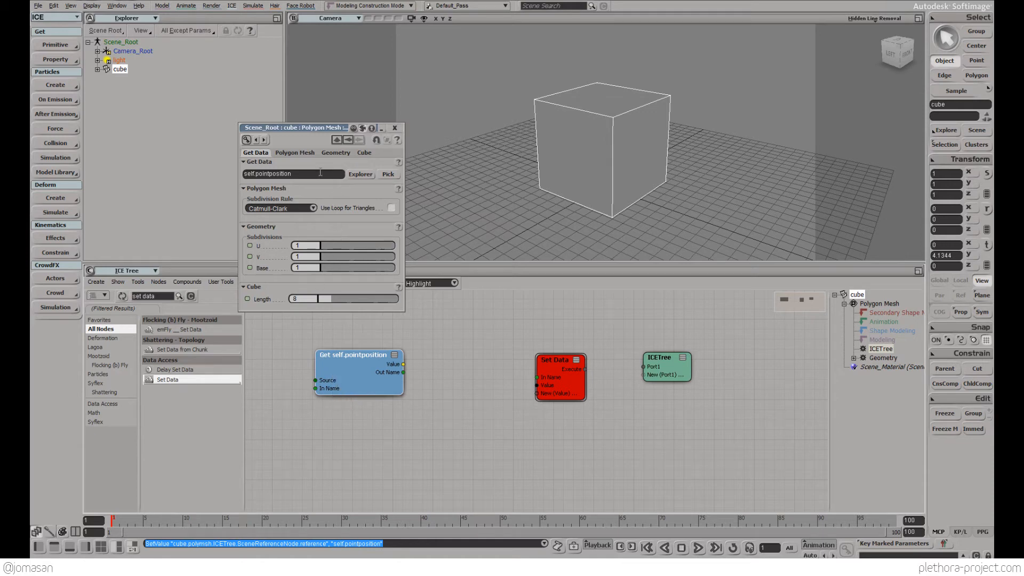
pyautogui.click(360, 174)
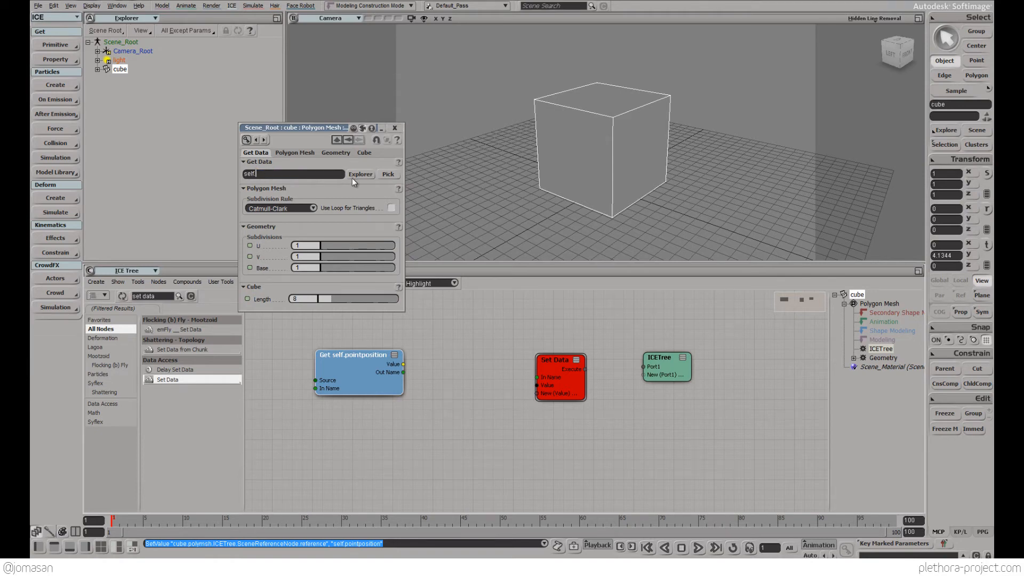
# Choose PointPosition from the Polygon Mesh attribute browser, then close the Get Data settings.
pyautogui.click(361, 174)
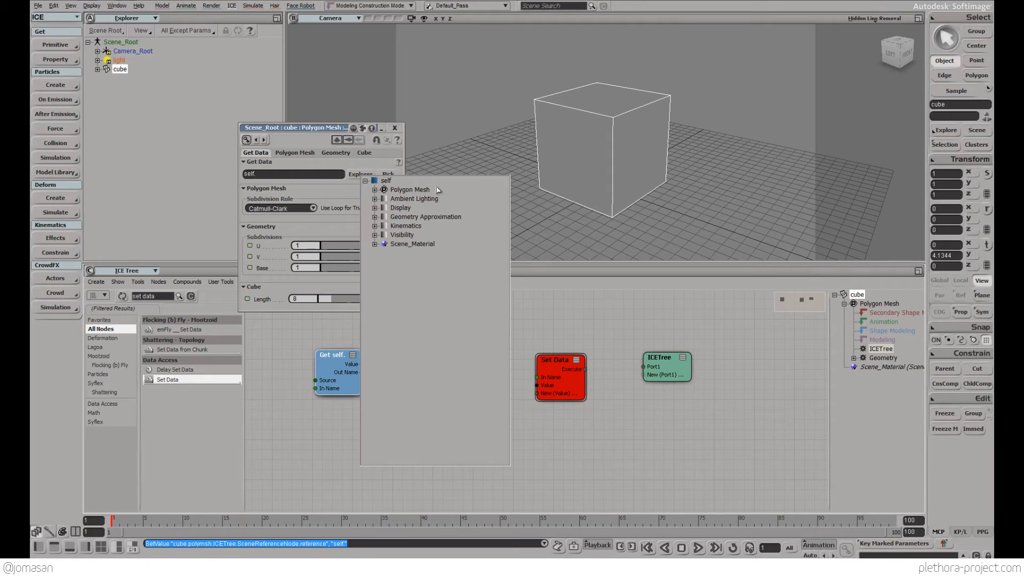
pyautogui.click(375, 189)
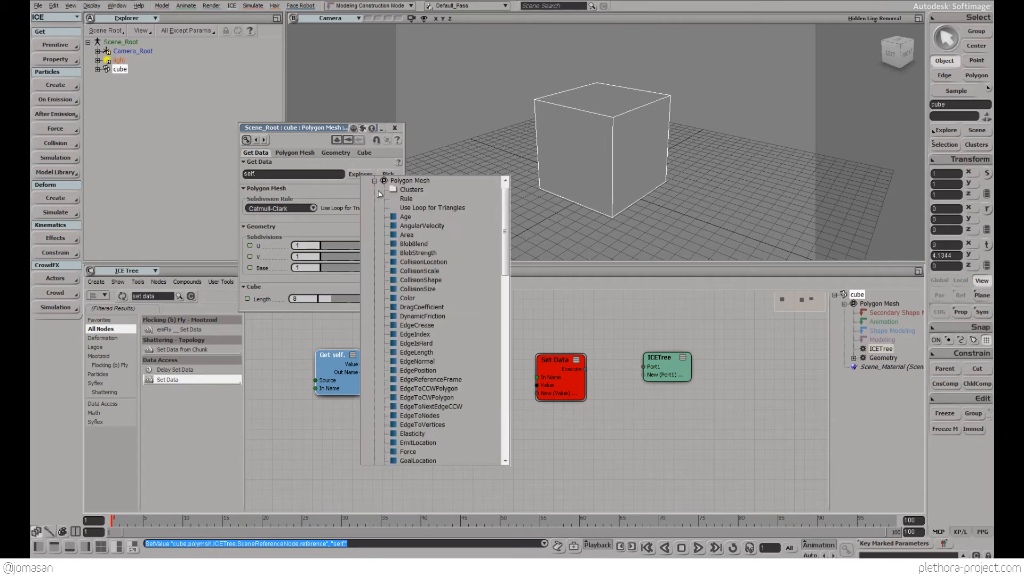
pyautogui.scroll(-3)
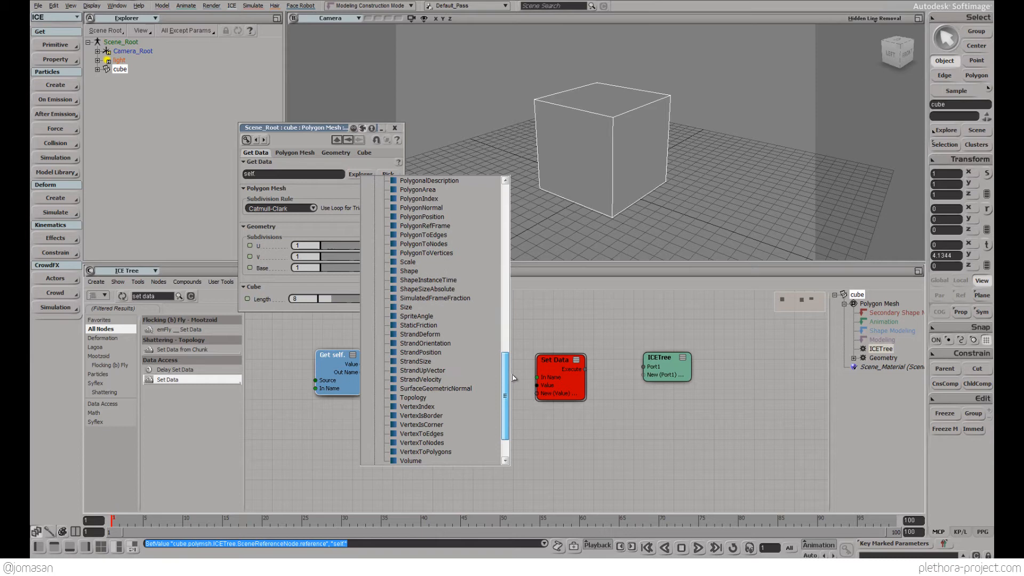
pyautogui.scroll(3)
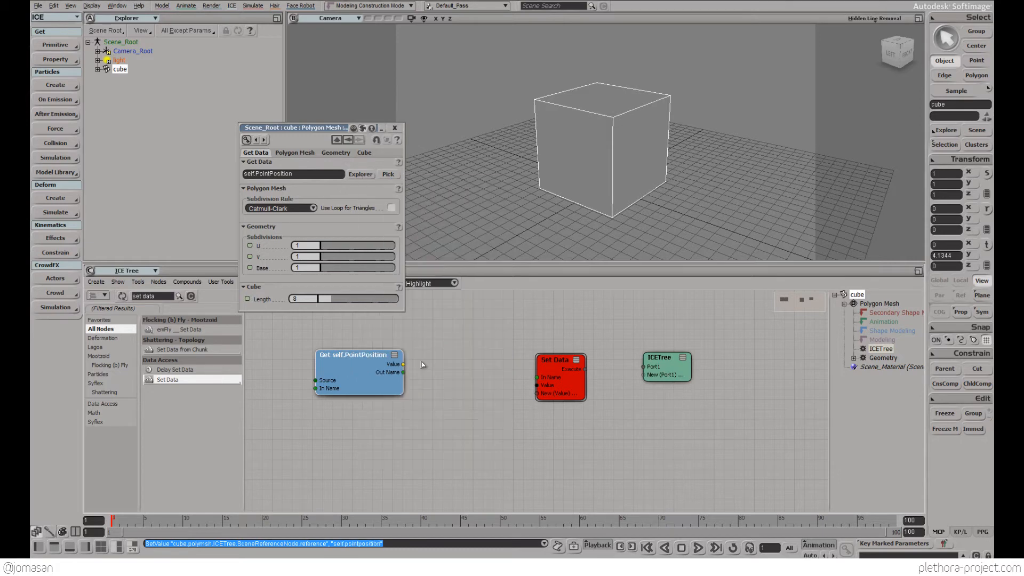
pyautogui.moveTo(403, 370)
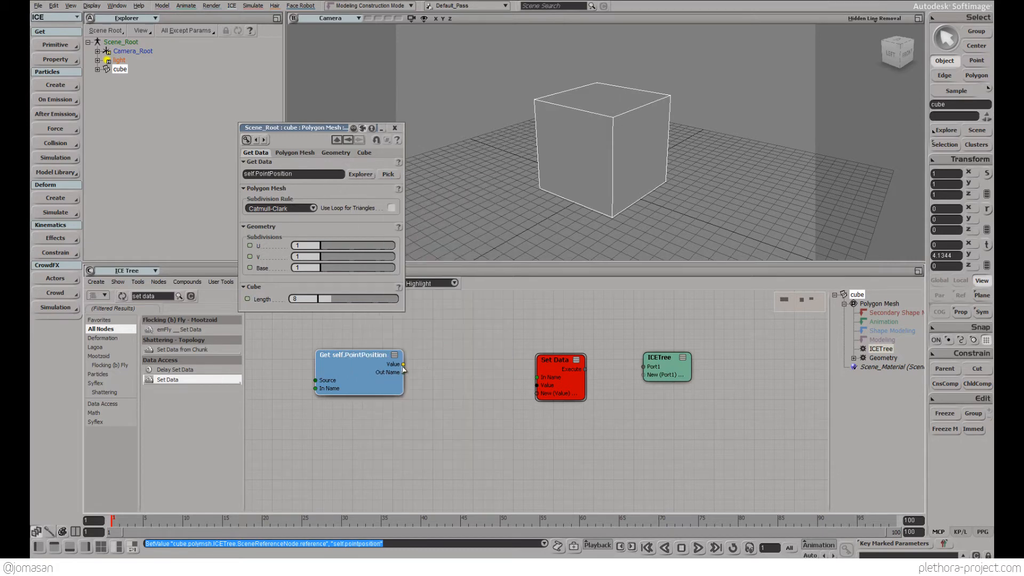
pyautogui.moveTo(403, 364)
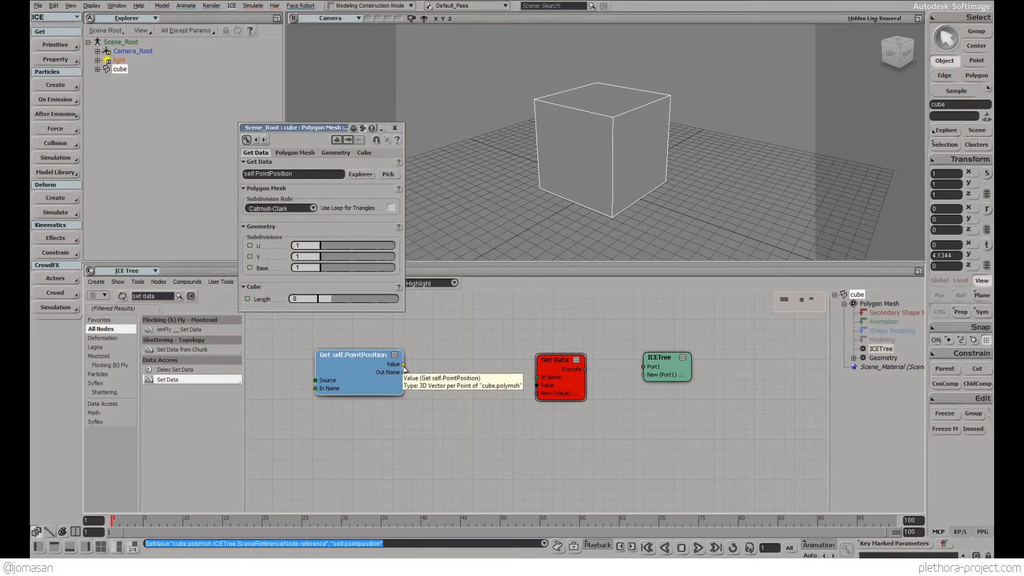
pyautogui.moveTo(401, 364)
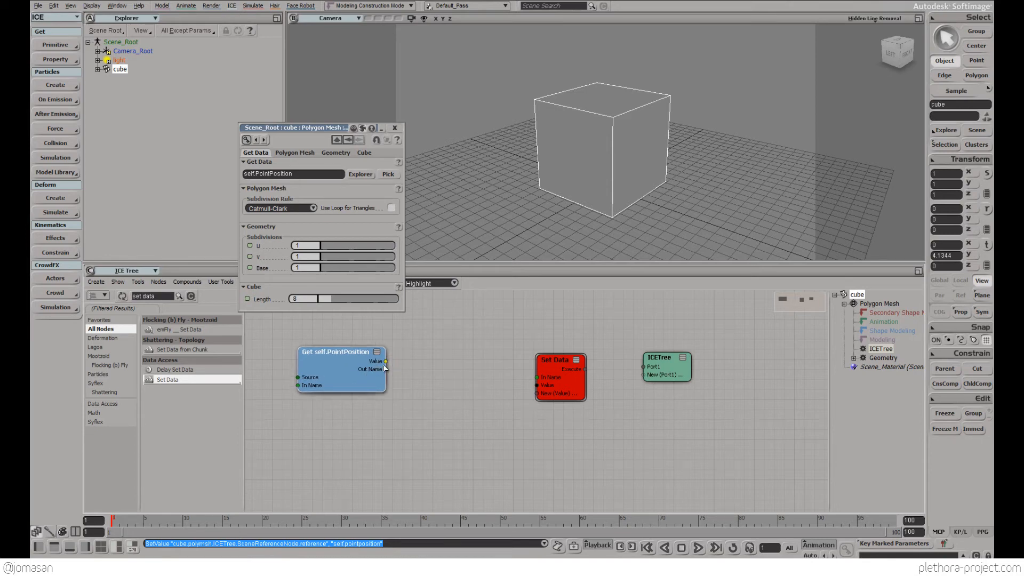
pyautogui.moveTo(385, 361)
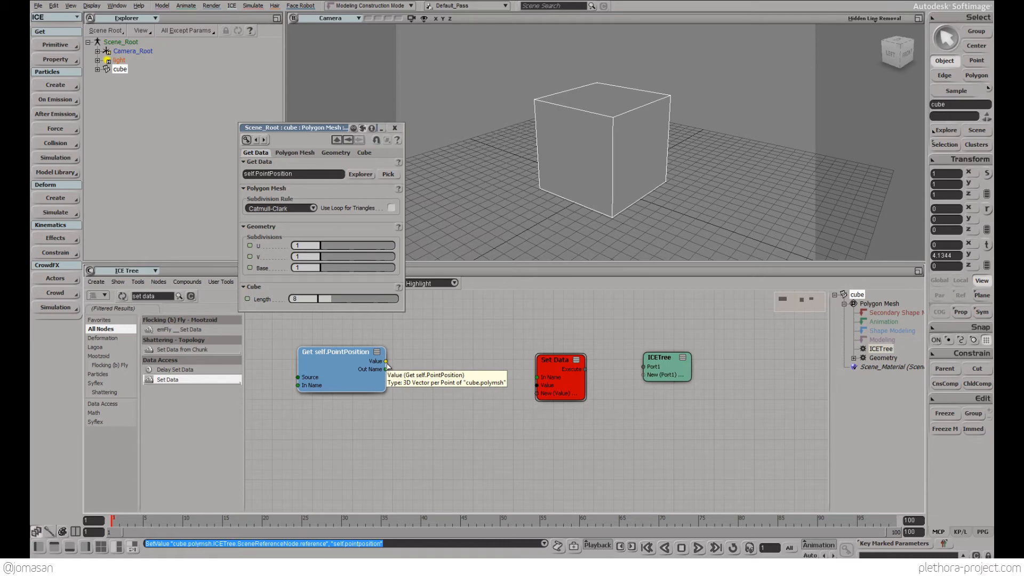
pyautogui.moveTo(369, 175)
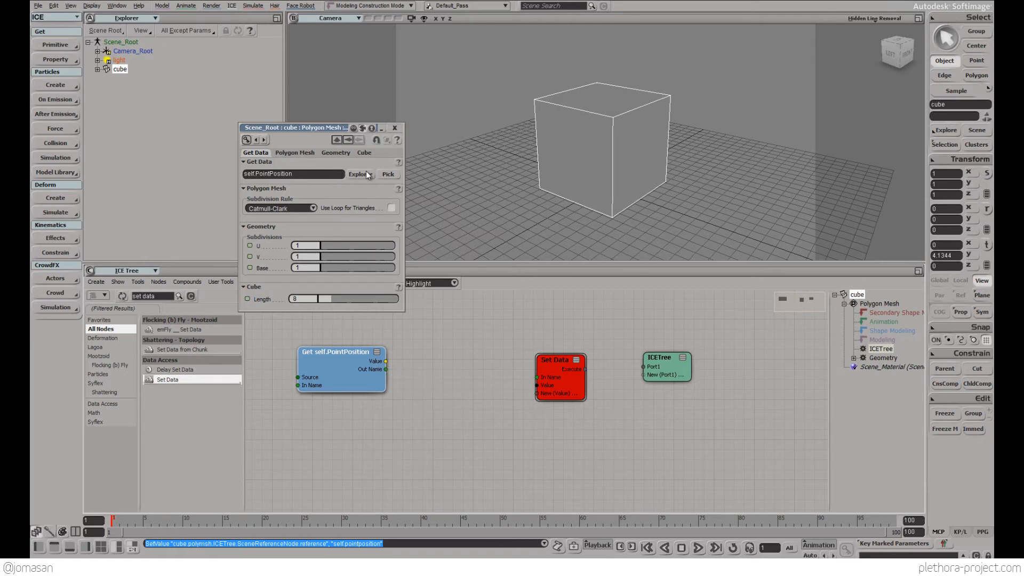
pyautogui.moveTo(400, 128)
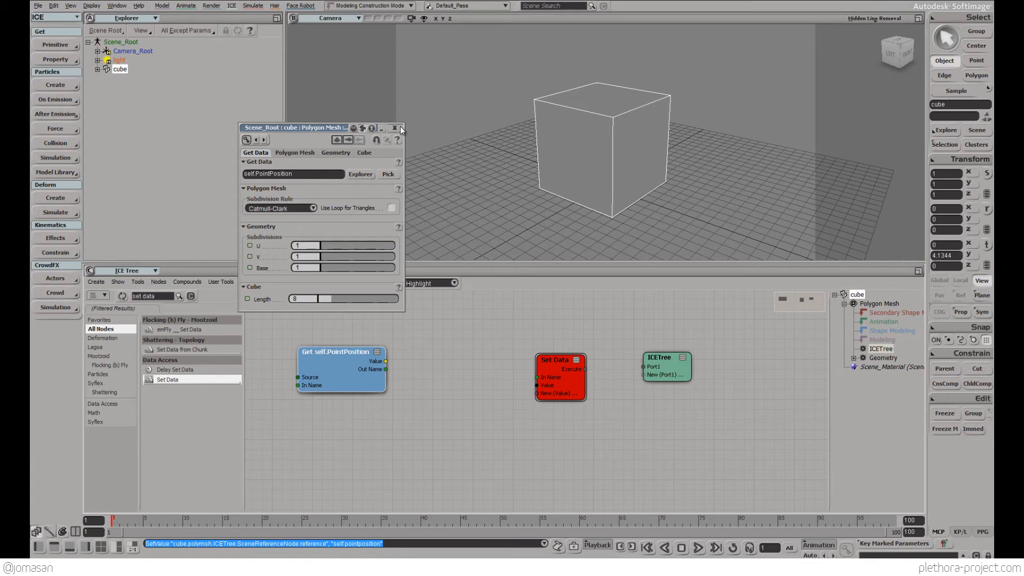
pyautogui.click(394, 127)
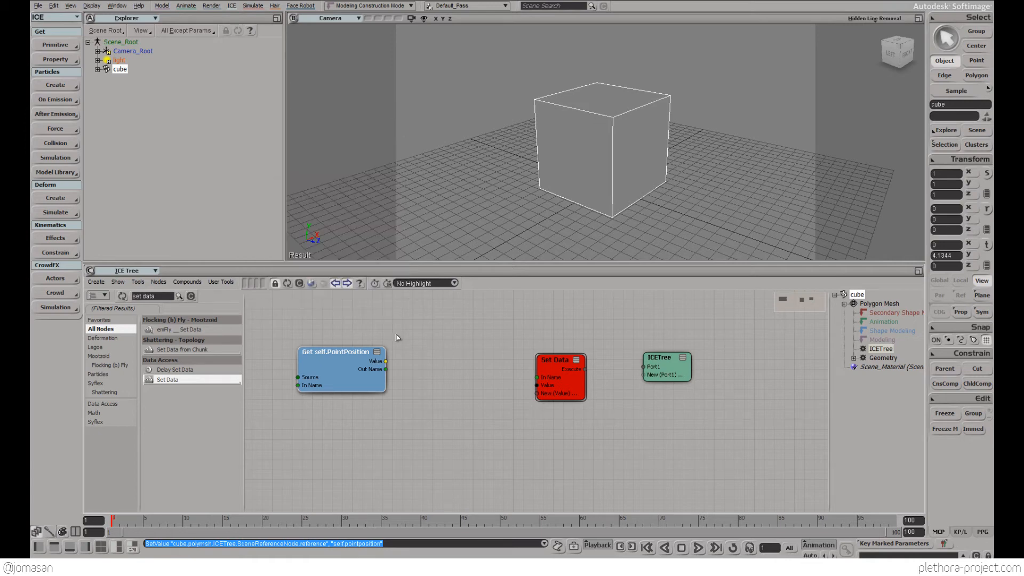
# Set the Set Data reference to self.pointposition, dismiss the colour scheme warning, and close.
pyautogui.doubleClick(560, 359)
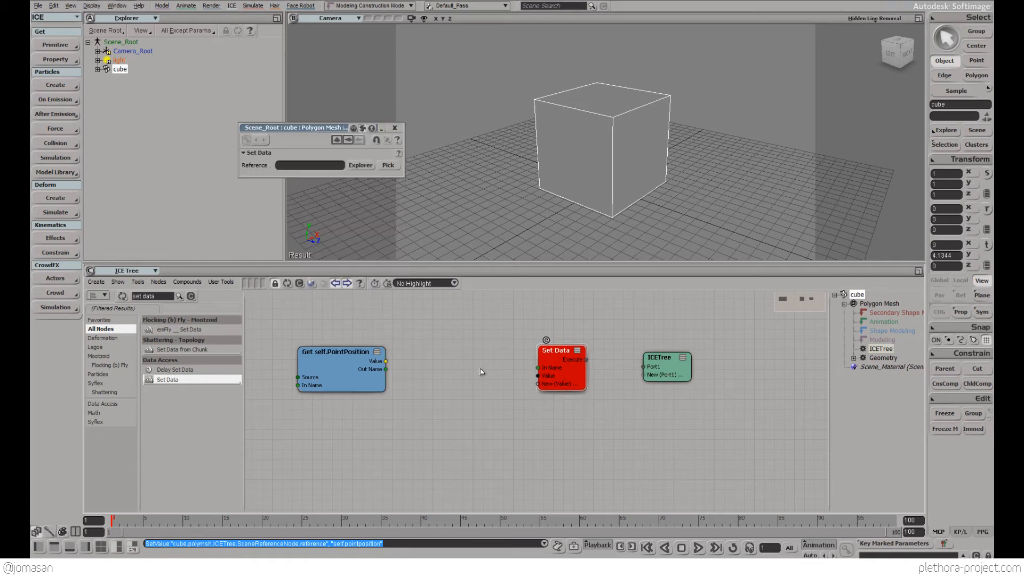
pyautogui.click(310, 165)
pyautogui.write('self.')
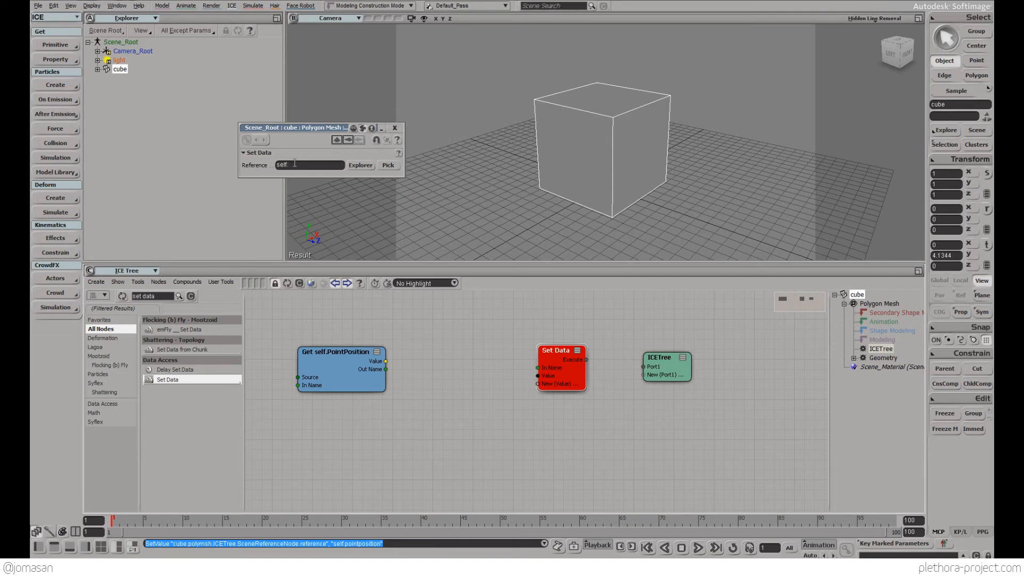
pyautogui.write('pol')
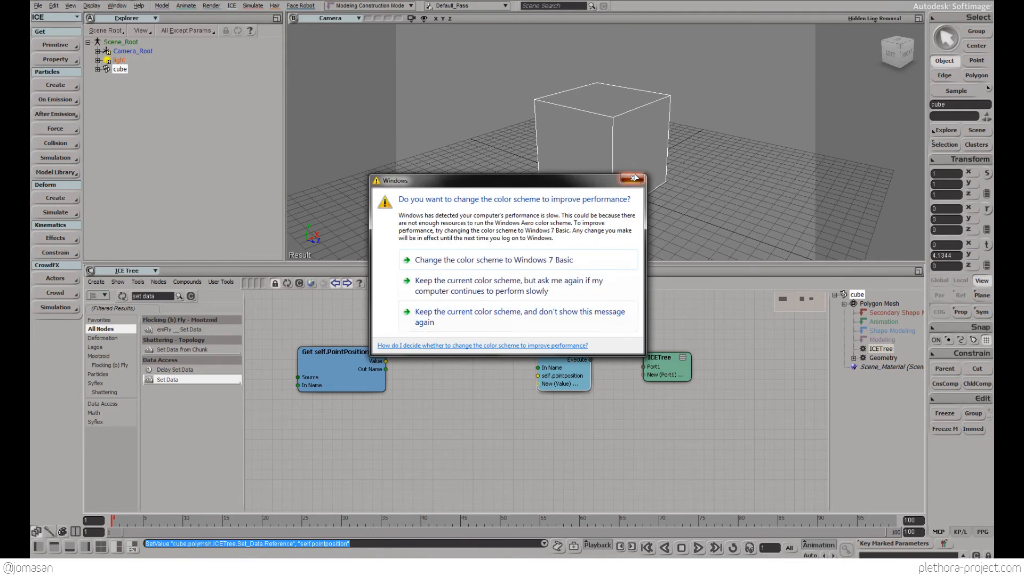
pyautogui.click(630, 178)
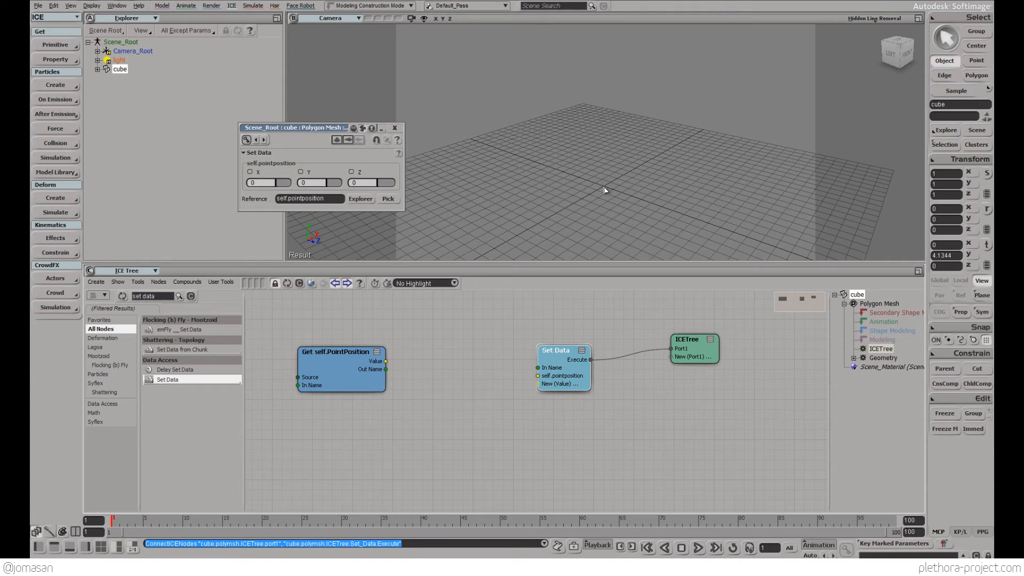
pyautogui.click(395, 127)
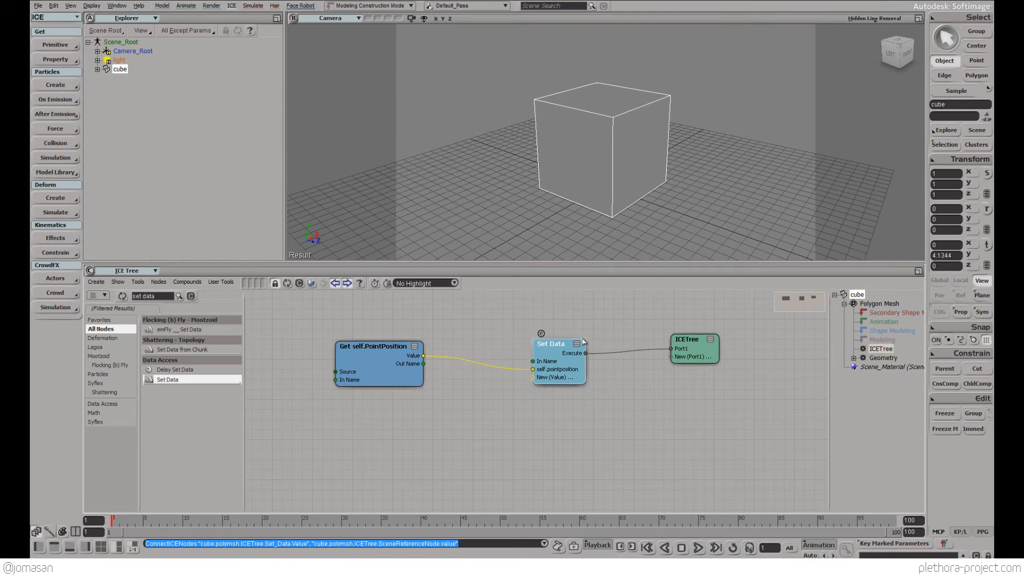
pyautogui.moveTo(544, 353)
pyautogui.write('vec')
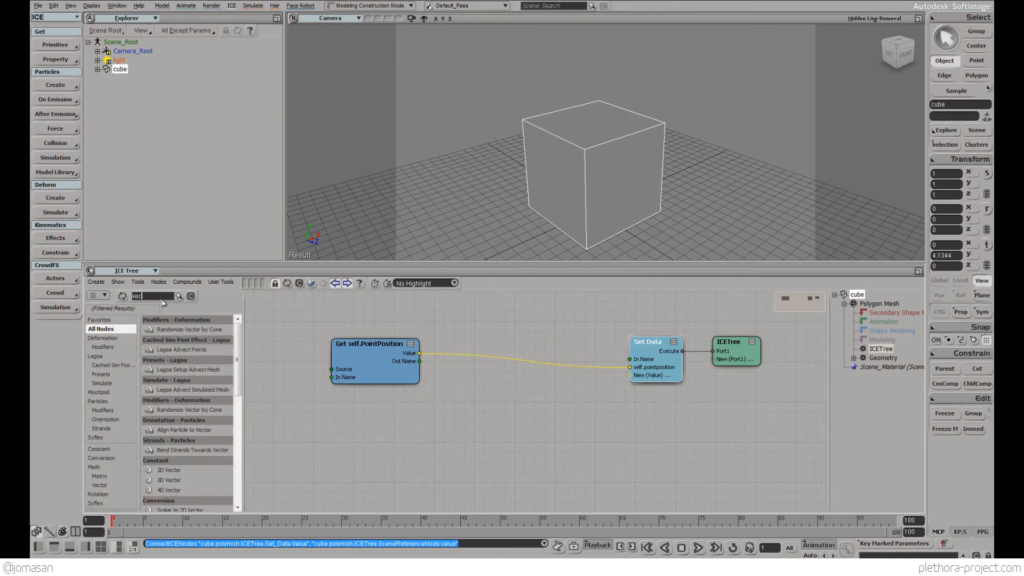
pyautogui.moveTo(185, 477)
pyautogui.write('add')
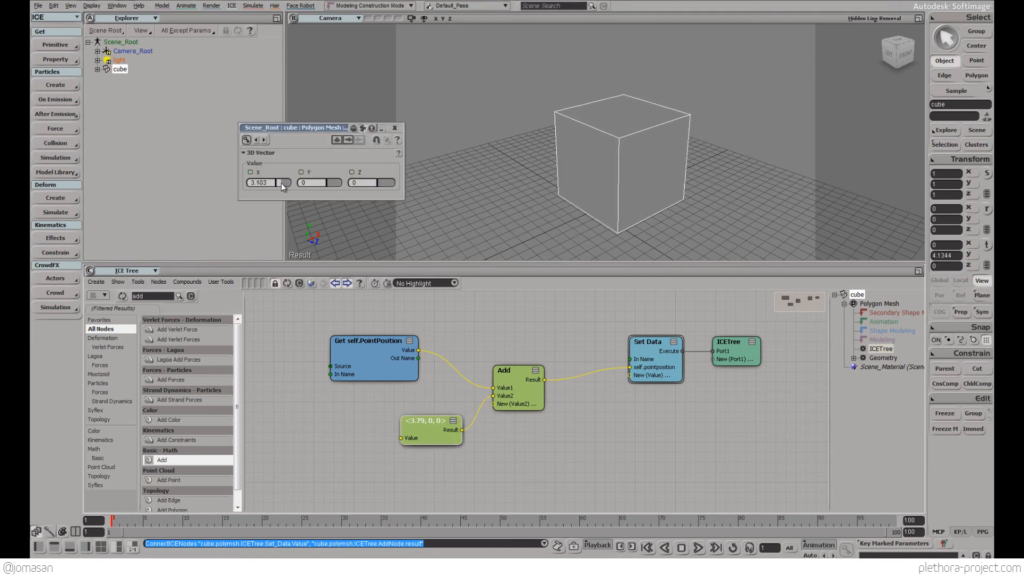
# Drag the 3D Vector sliders to (5.52, 3.45, 3.82) and close its settings.
pyautogui.moveTo(268, 183); pyautogui.dragTo(293, 182)
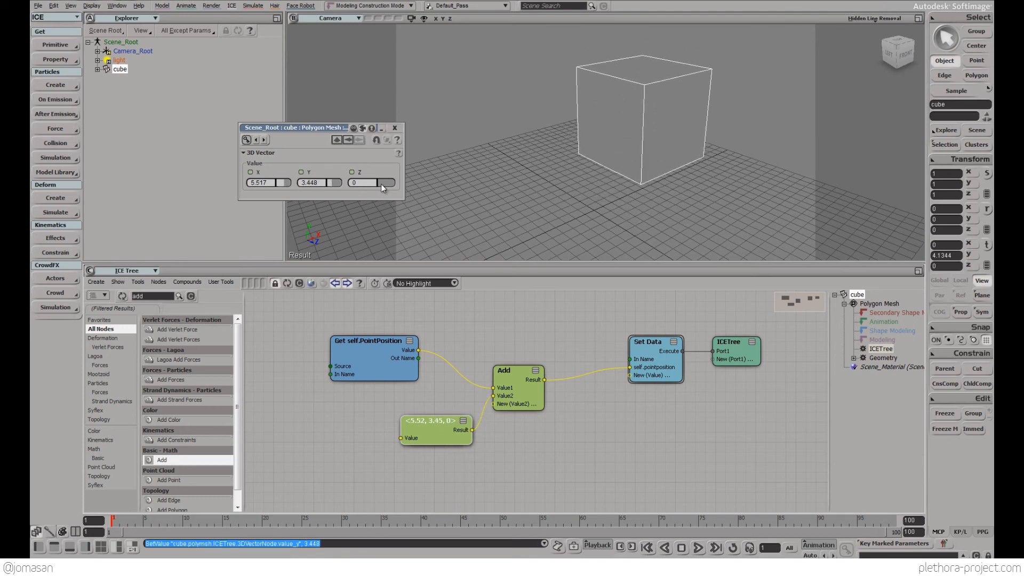
pyautogui.moveTo(352, 182); pyautogui.dragTo(389, 183)
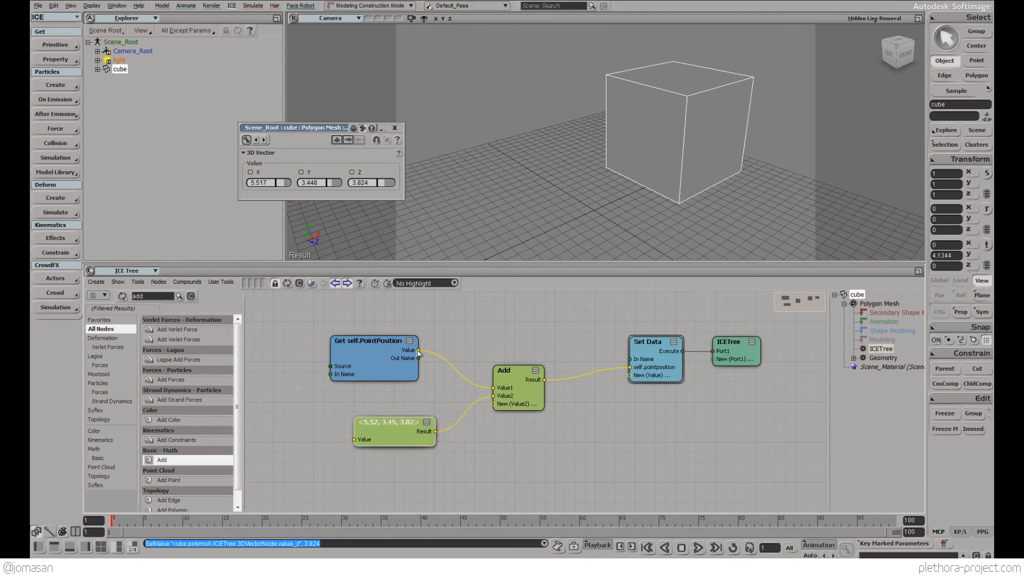
pyautogui.moveTo(512, 430)
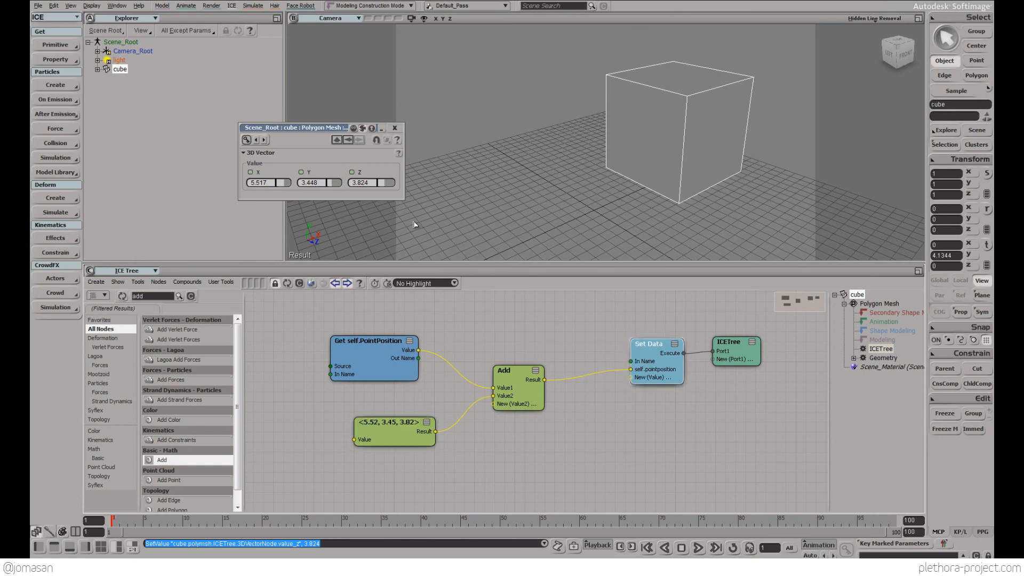
pyautogui.moveTo(605, 314)
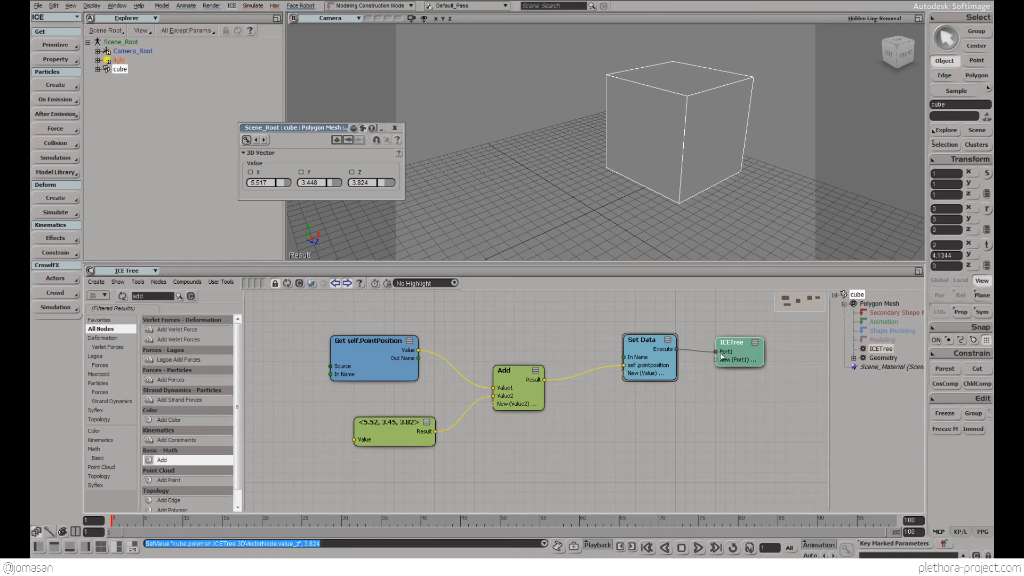
pyautogui.moveTo(475, 391)
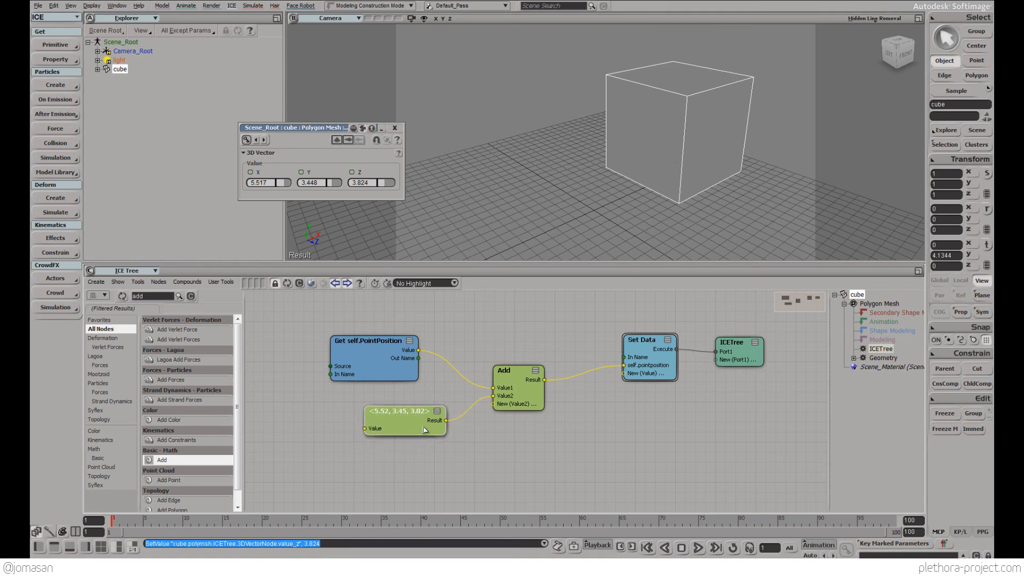
pyautogui.moveTo(465, 451)
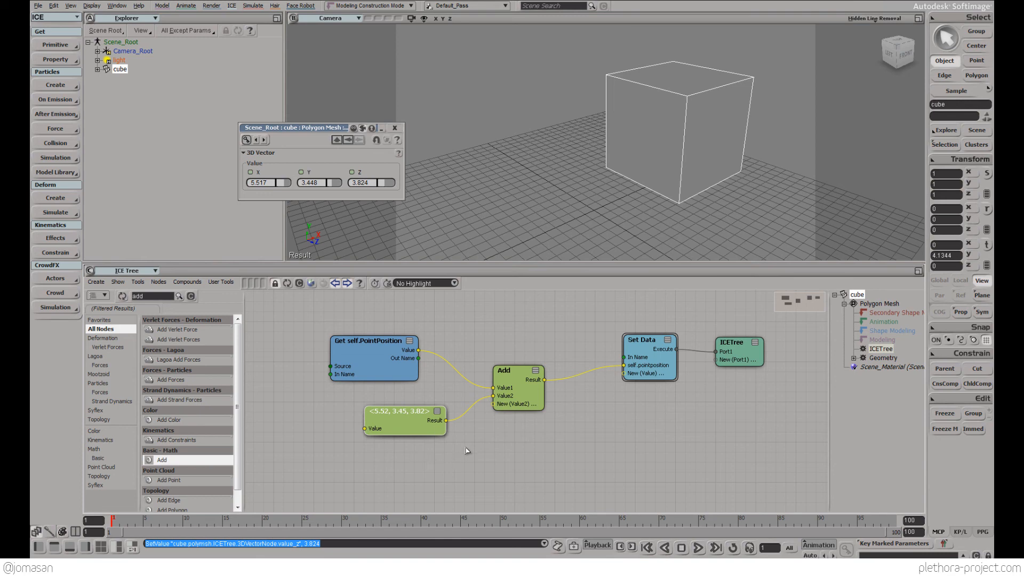
pyautogui.moveTo(371, 398)
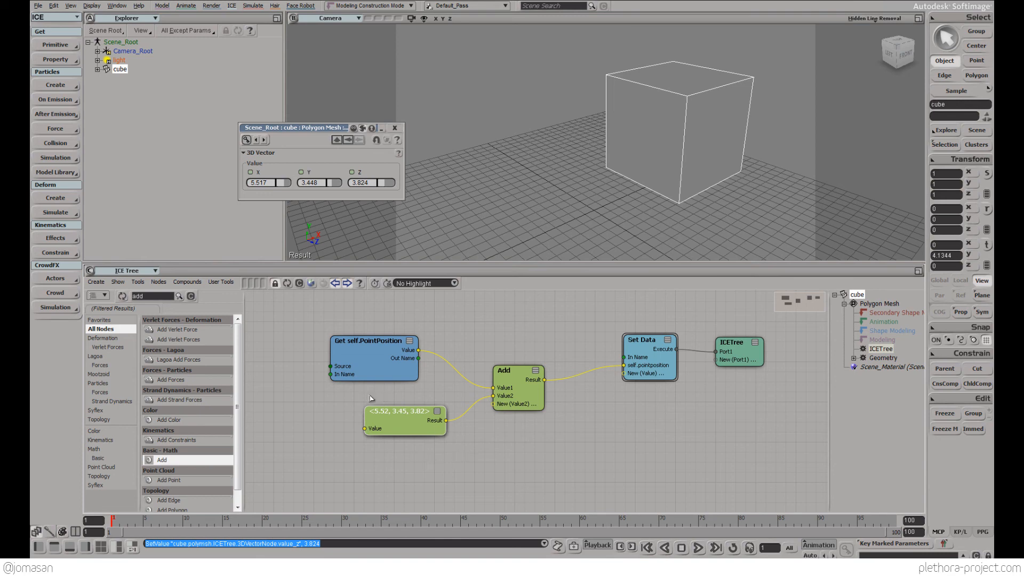
pyautogui.moveTo(364, 421)
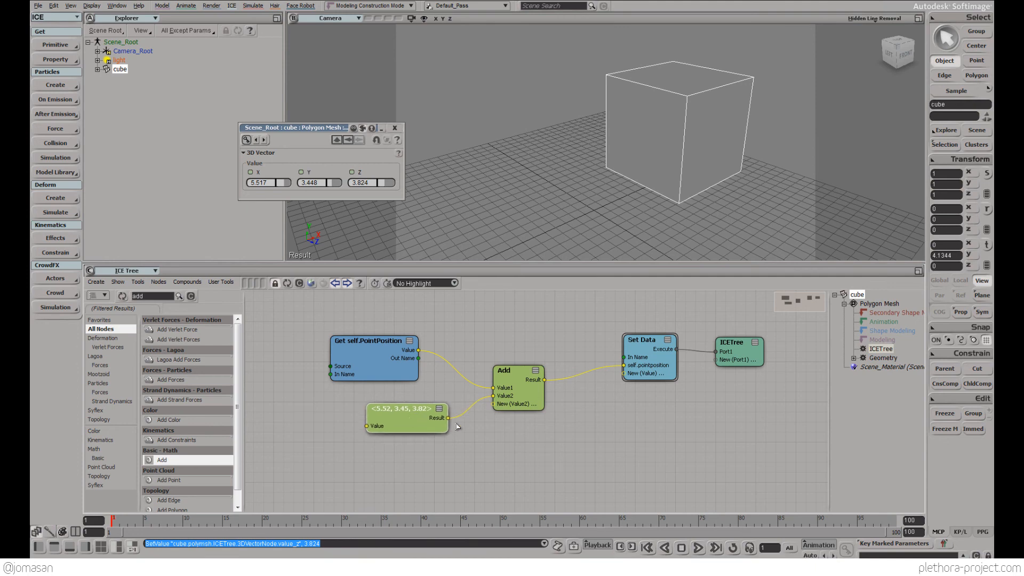
pyautogui.moveTo(504, 425)
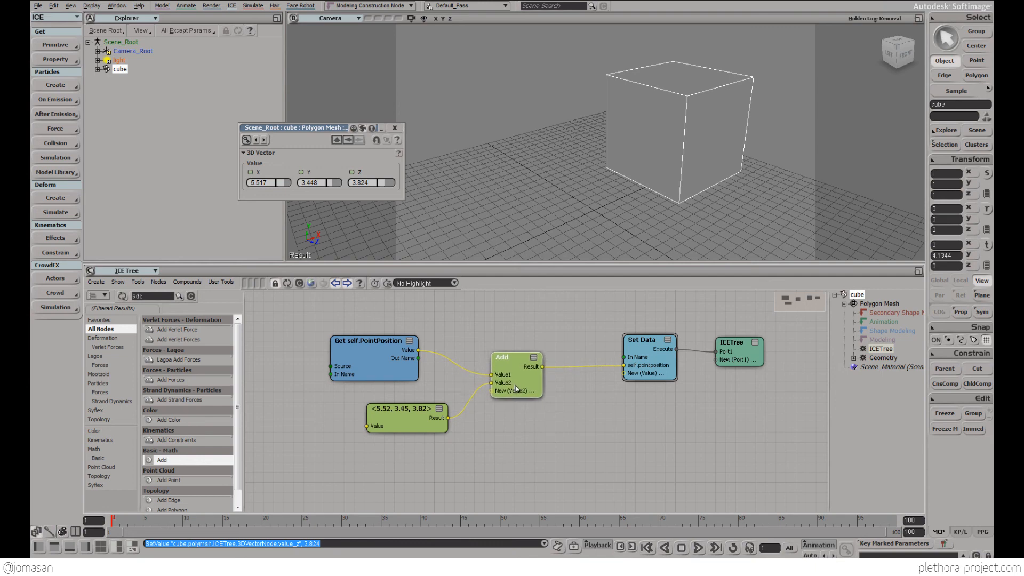
pyautogui.moveTo(501, 382)
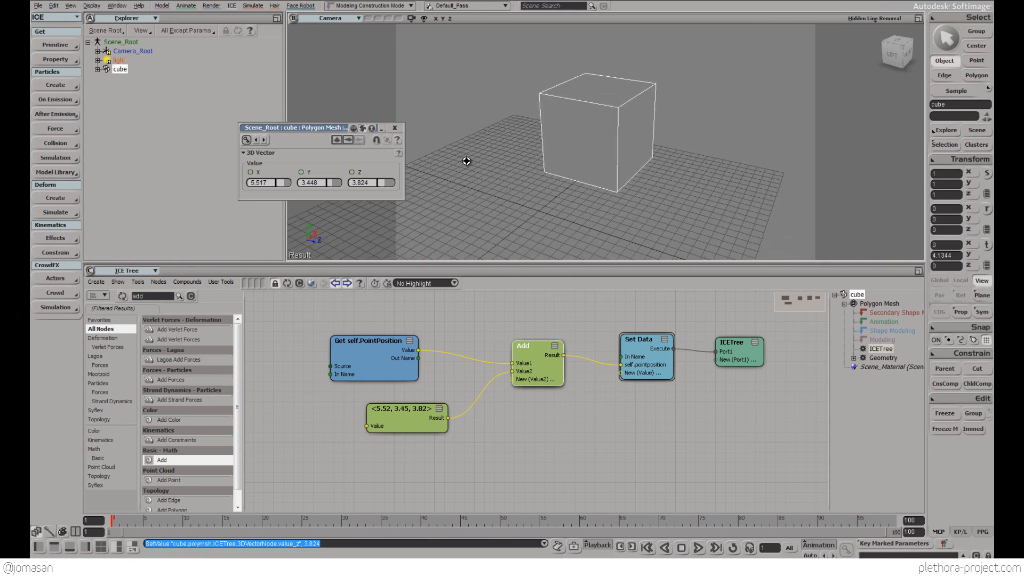
pyautogui.moveTo(439, 159)
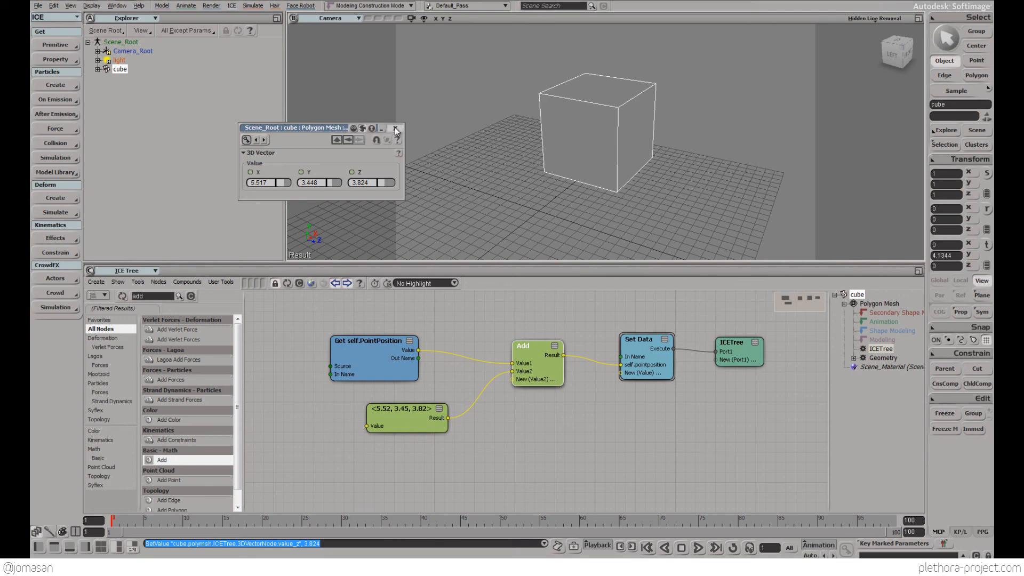
pyautogui.click(395, 128)
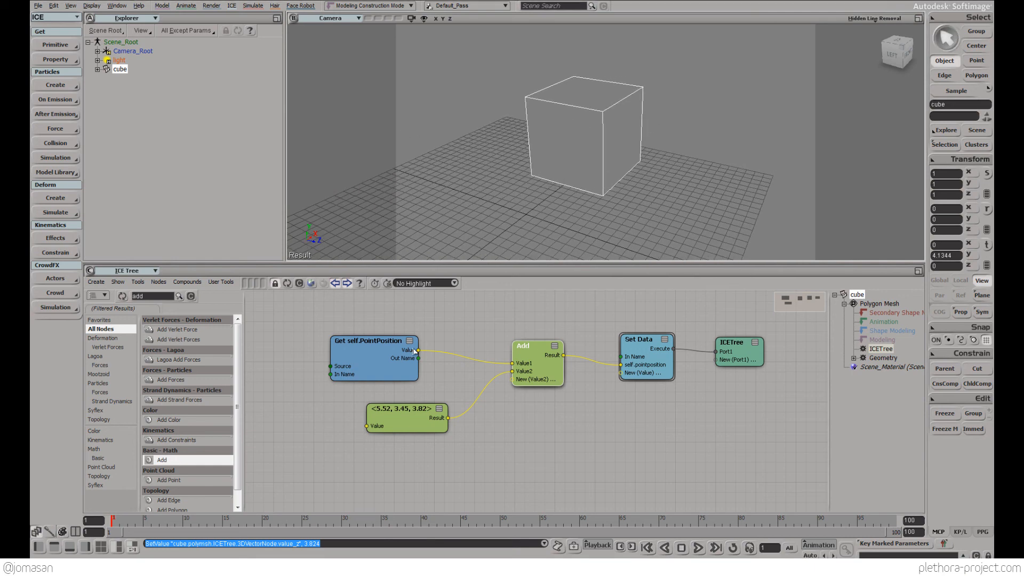